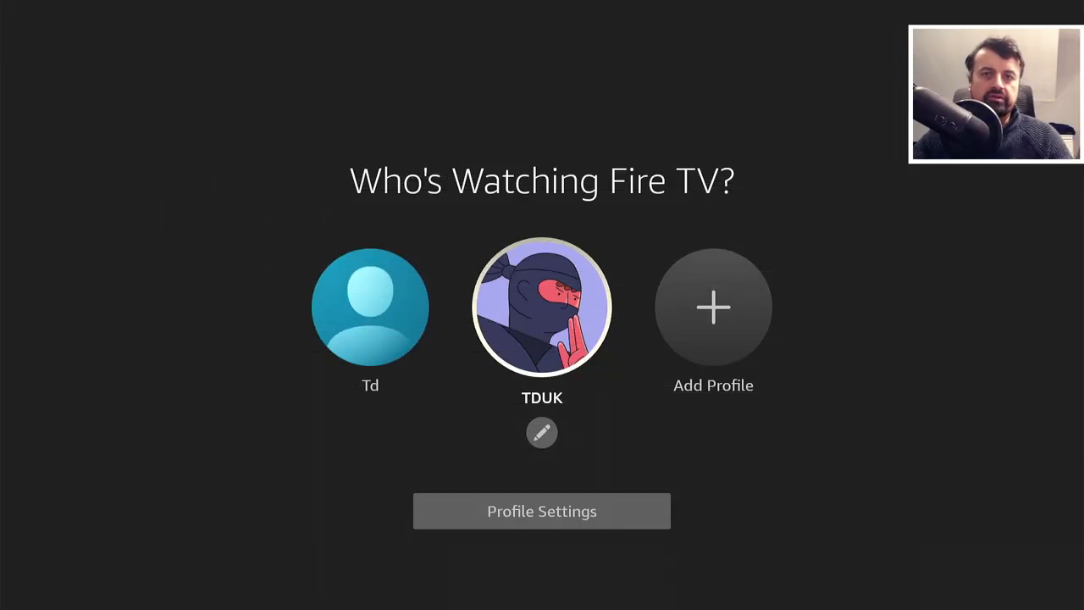
Step: Choose the viewing profile on the Who's Watching screen
{"action": "left_click", "coordinate": [542, 307]}
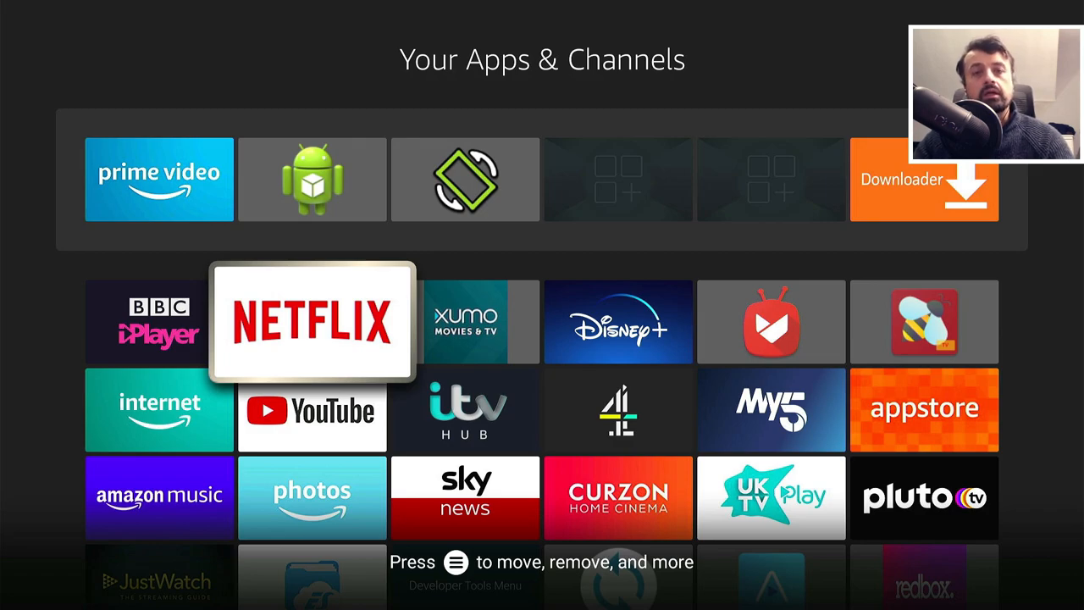
{"action": "scroll", "scroll_direction": "right", "scroll_amount": 3}
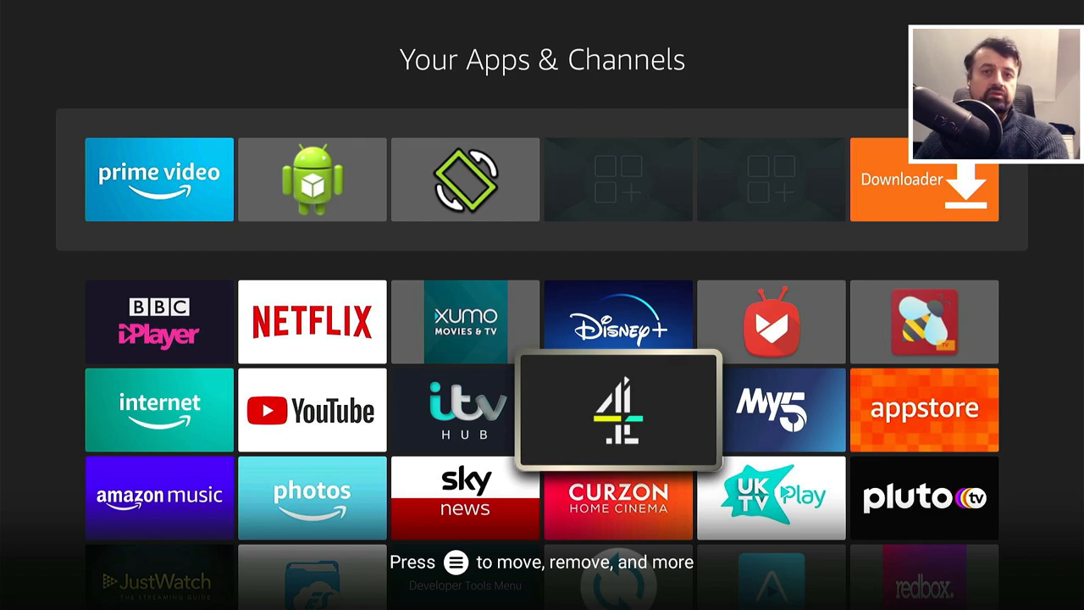
{"action": "left_click", "coordinate": [618, 409]}
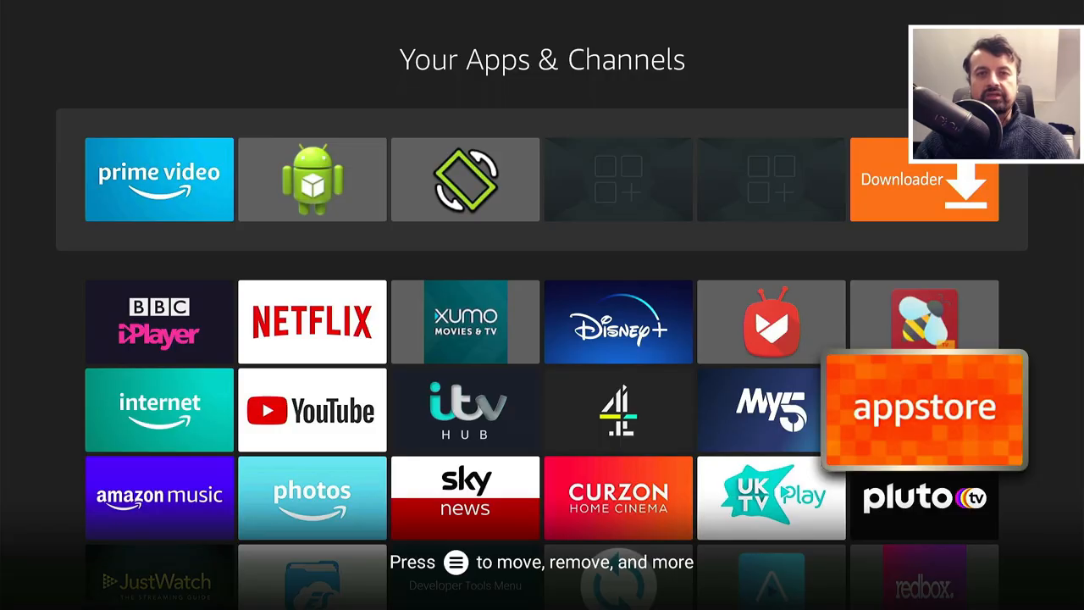
{"action": "scroll", "scroll_direction": "down", "scroll_amount": 3}
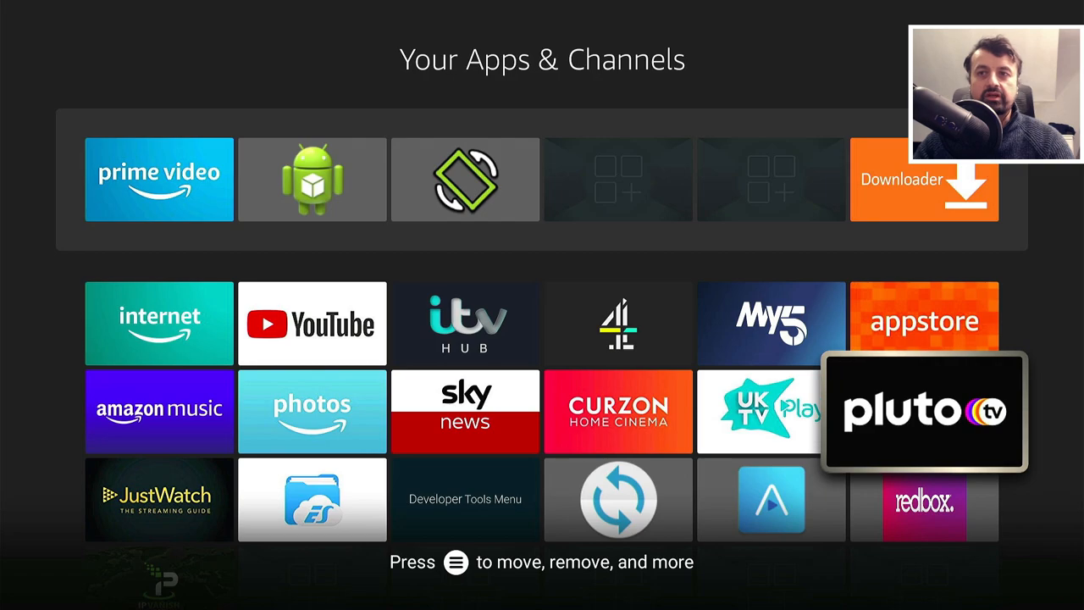
{"action": "scroll", "scroll_direction": "down", "scroll_amount": 3}
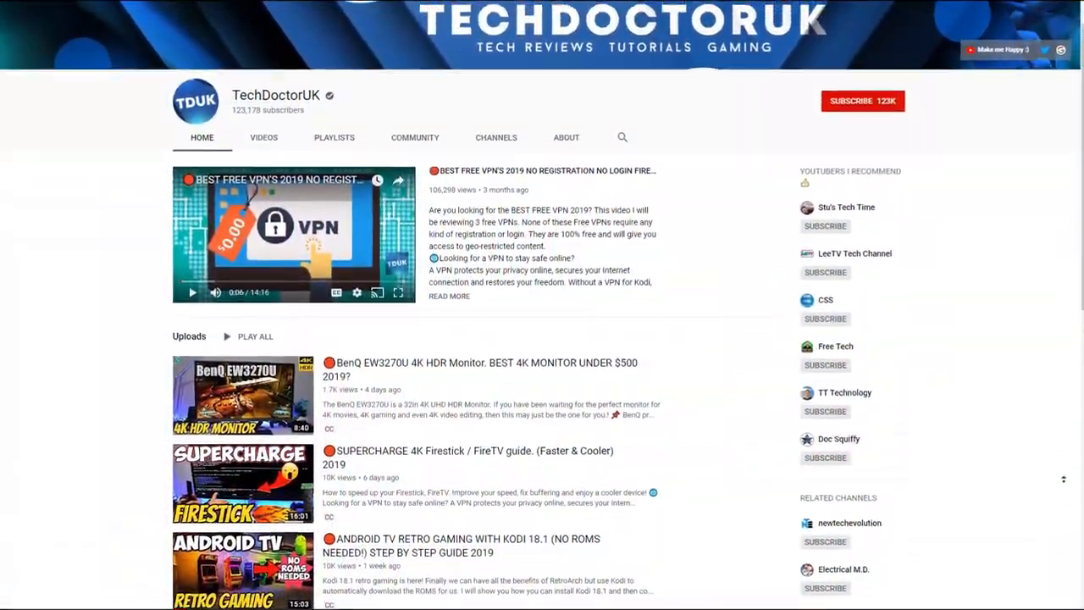
{"action": "scroll", "scroll_direction": "up", "scroll_amount": 3}
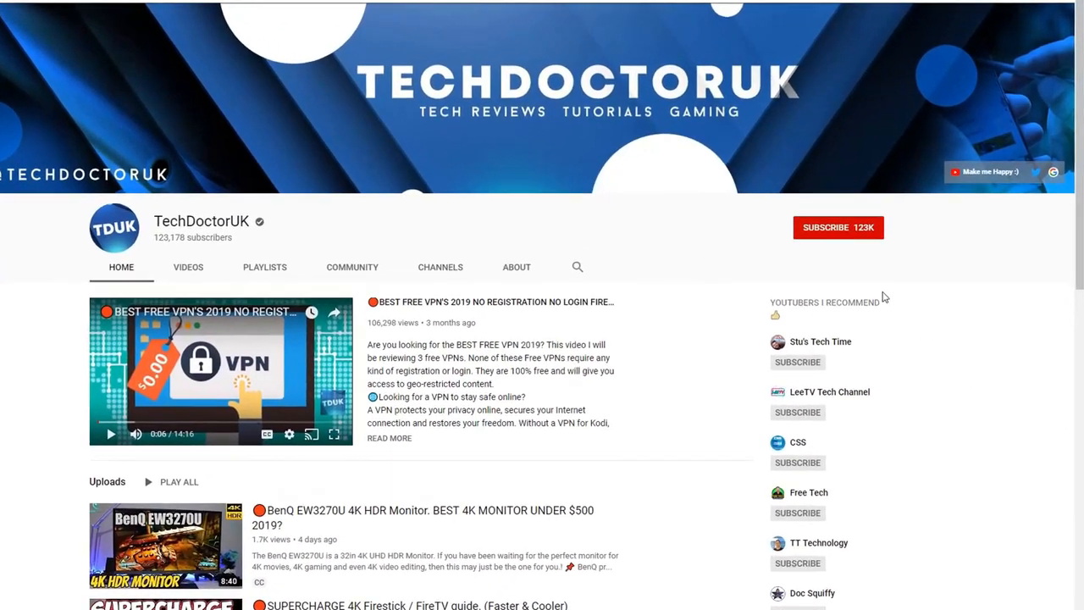
{"action": "left_click", "coordinate": [837, 227]}
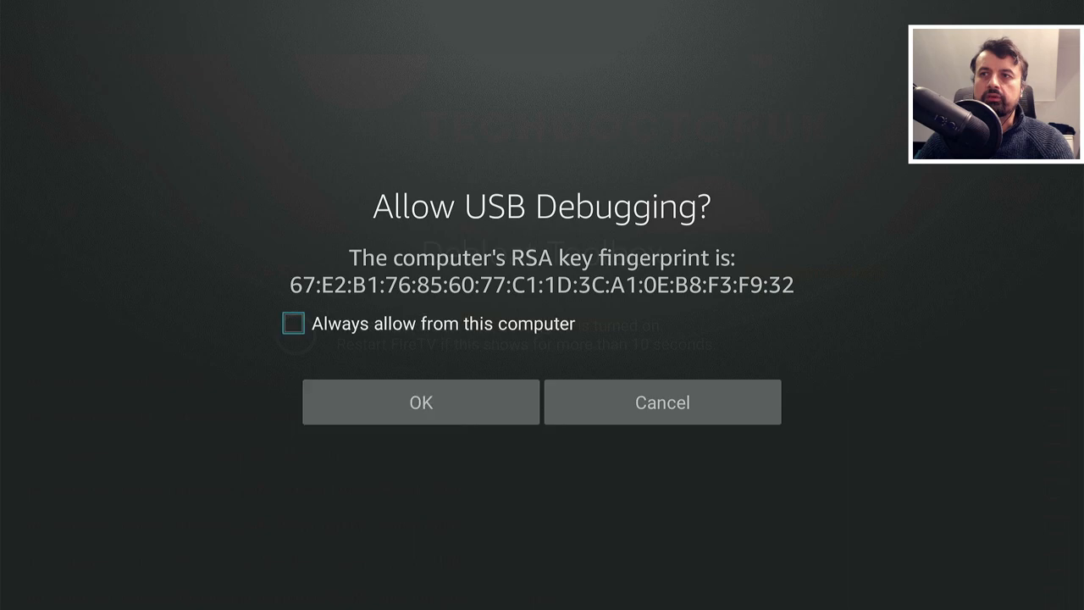
Step: Always allow USB debugging from this computer and accept the connection
{"action": "left_click", "coordinate": [293, 324]}
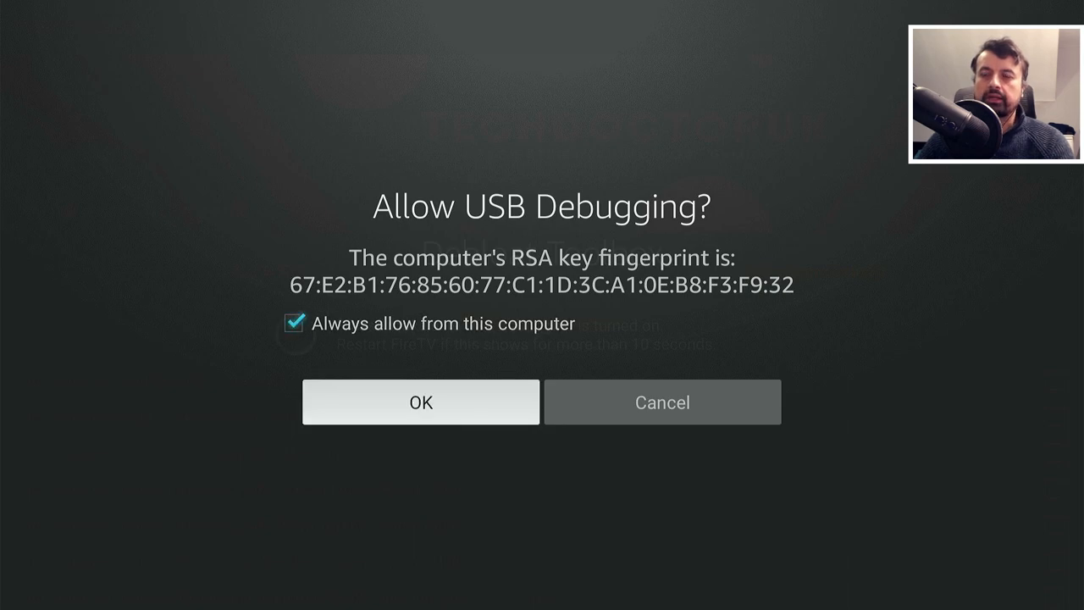
{"action": "left_click", "coordinate": [420, 402]}
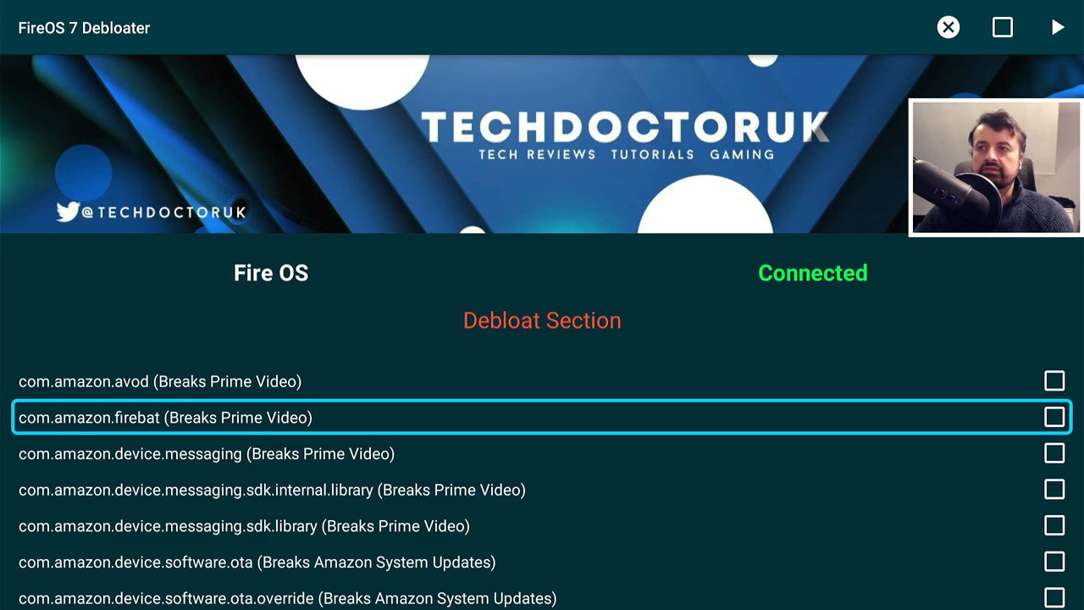
Step: Mark com.amazon.avod for disabling, then unmark it again
{"action": "left_click", "coordinate": [1054, 381]}
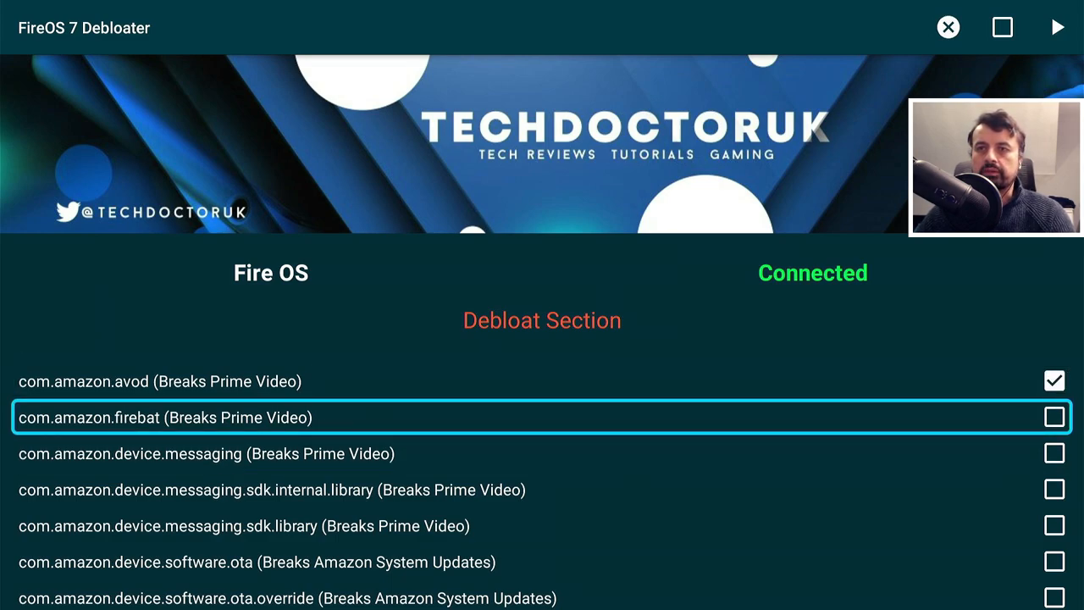
{"action": "left_click", "coordinate": [1054, 417]}
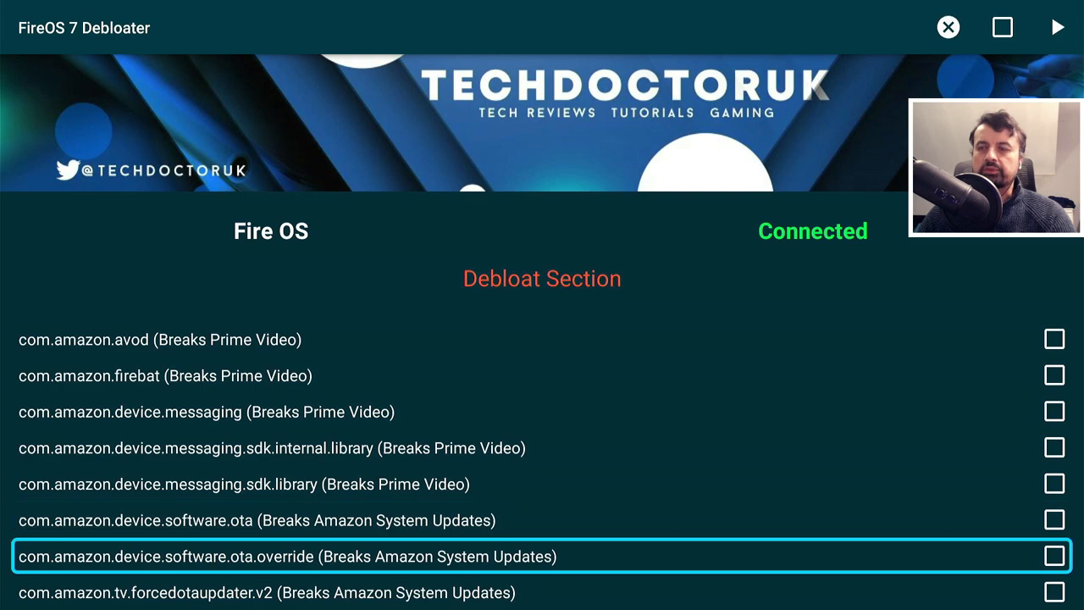
Step: Mark software.ota, ota.override and forcedotaupdater.v2 for disabling and return to the list top
{"action": "left_click", "coordinate": [1054, 520]}
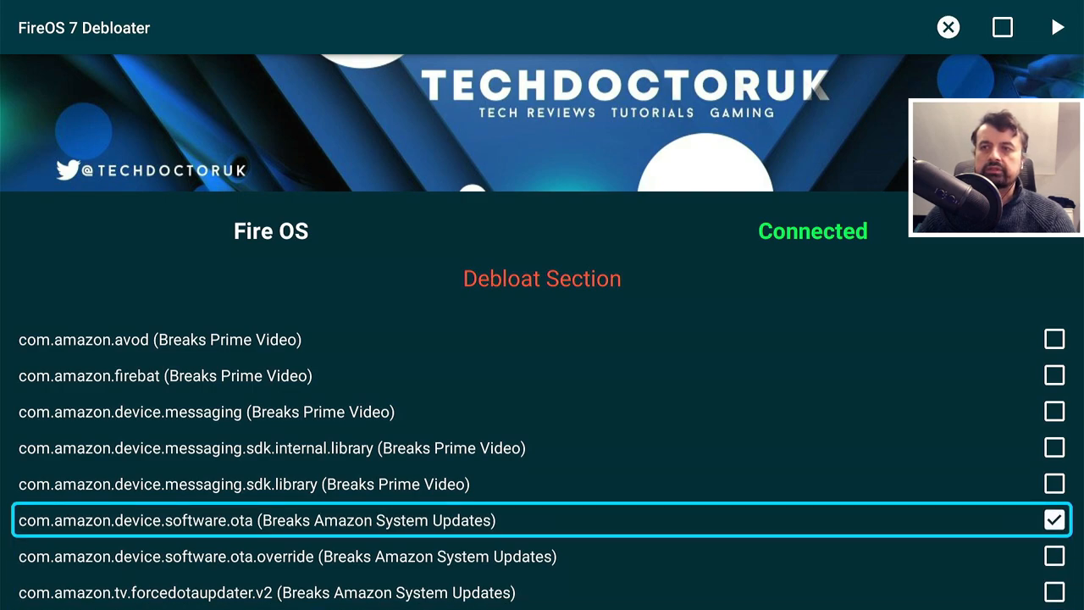
{"action": "left_click", "coordinate": [1054, 556]}
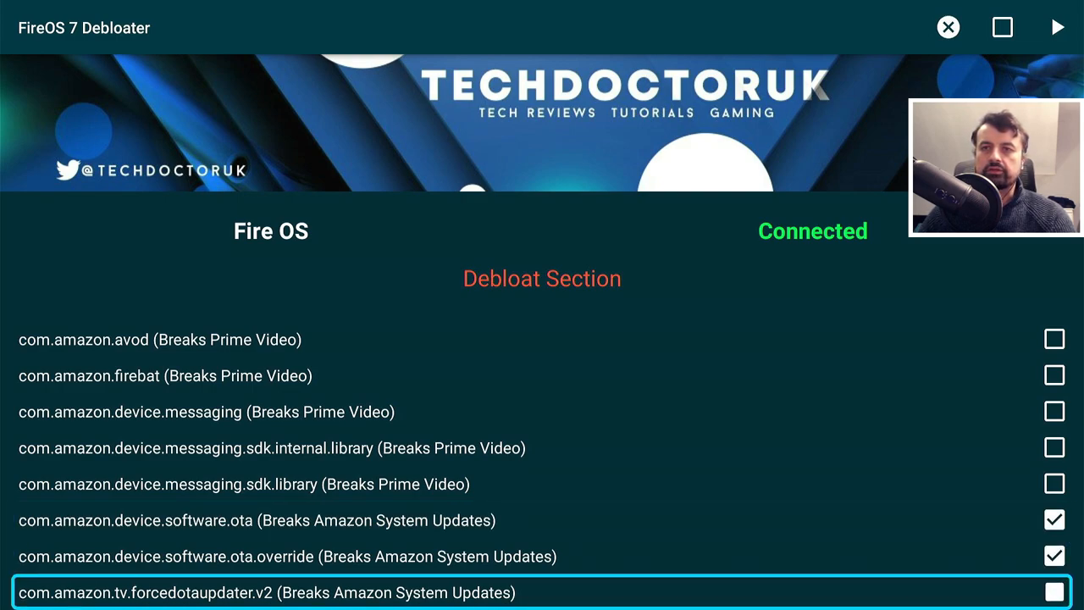
{"action": "left_click", "coordinate": [1053, 592]}
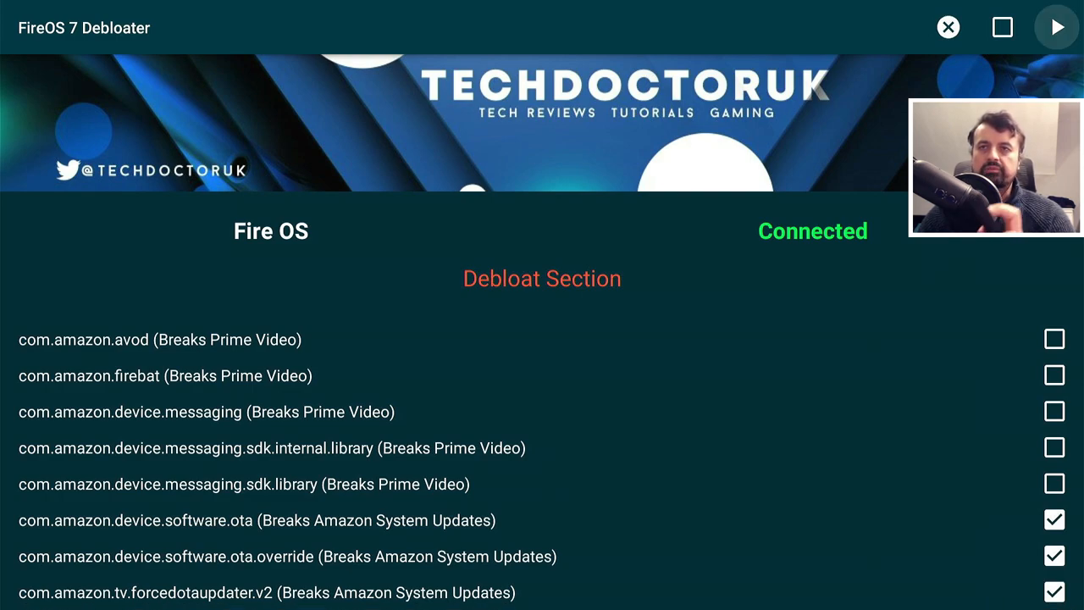
{"action": "left_click", "coordinate": [1058, 27]}
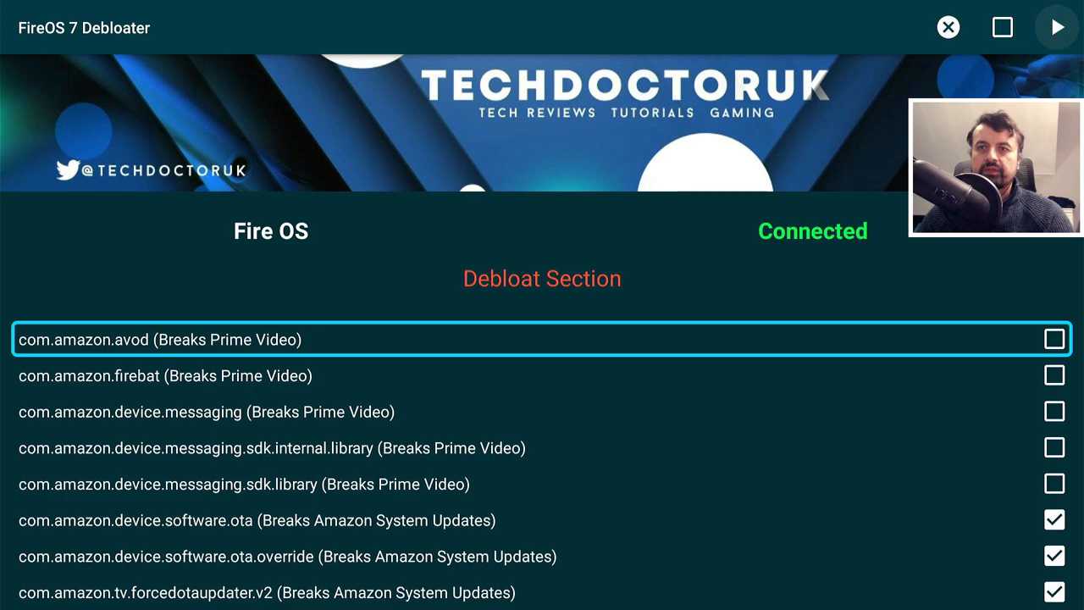
{"action": "scroll", "scroll_direction": "down", "scroll_amount": 3}
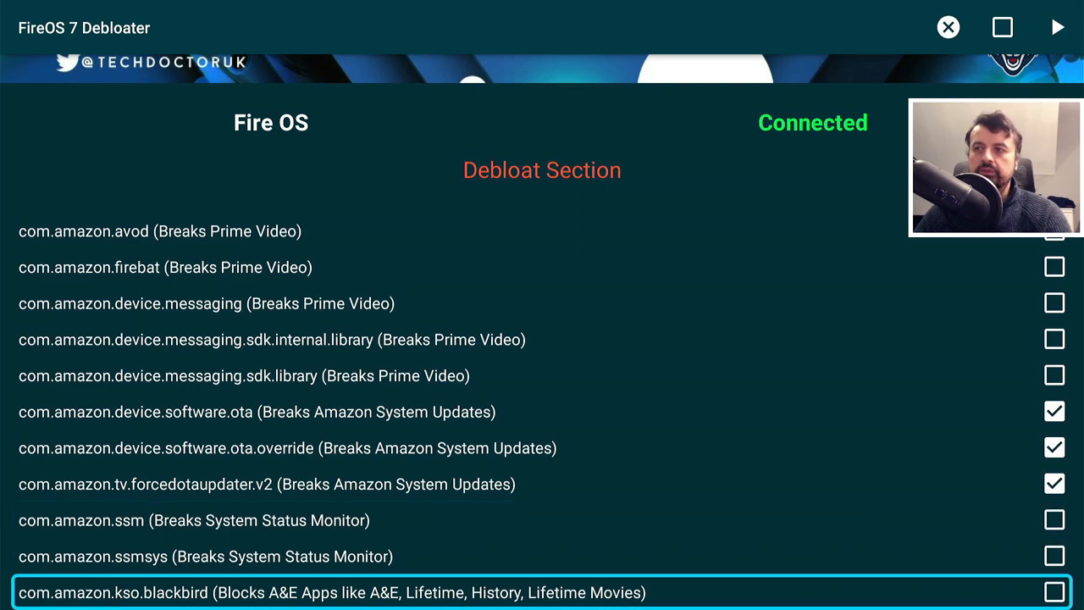
Step: Mark com.amazon.tv.livetv for disabling alongside the three system-update packages
{"action": "scroll", "scroll_direction": "down", "scroll_amount": 3}
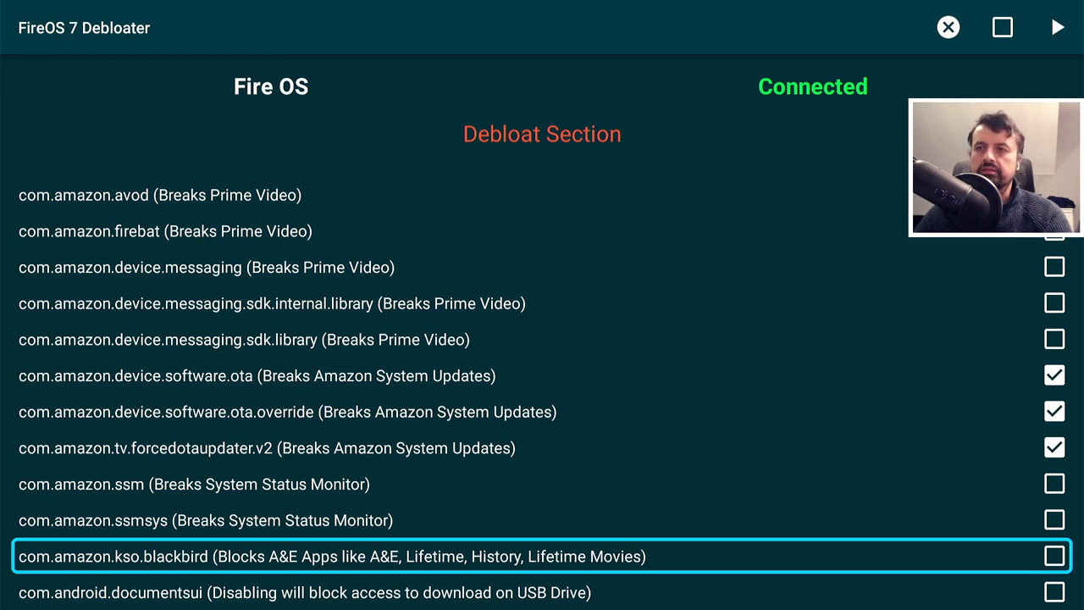
{"action": "scroll", "scroll_direction": "down", "scroll_amount": 3}
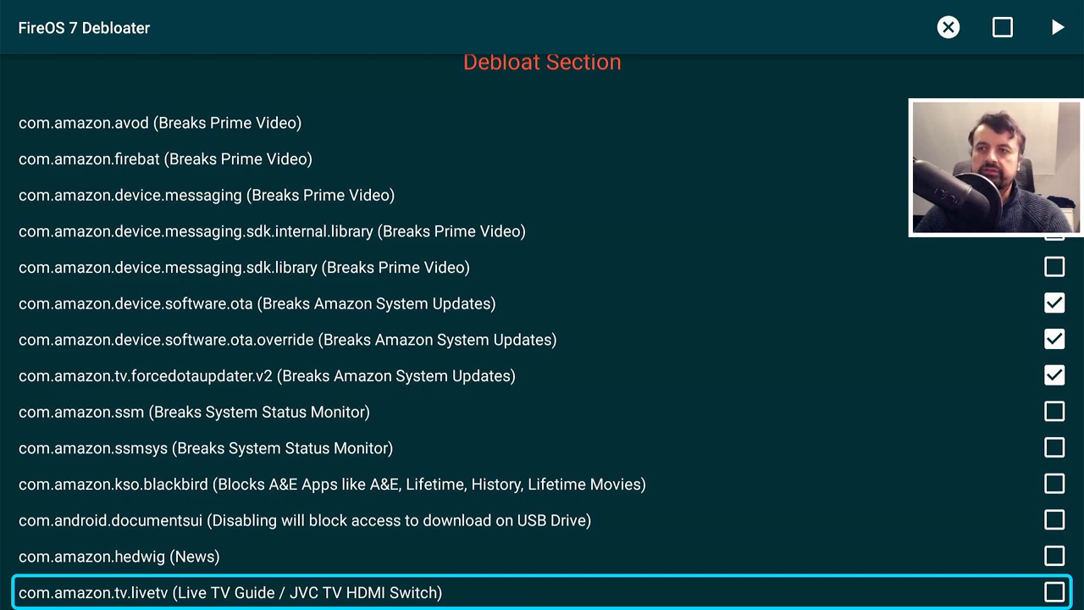
{"action": "left_click", "coordinate": [1054, 593]}
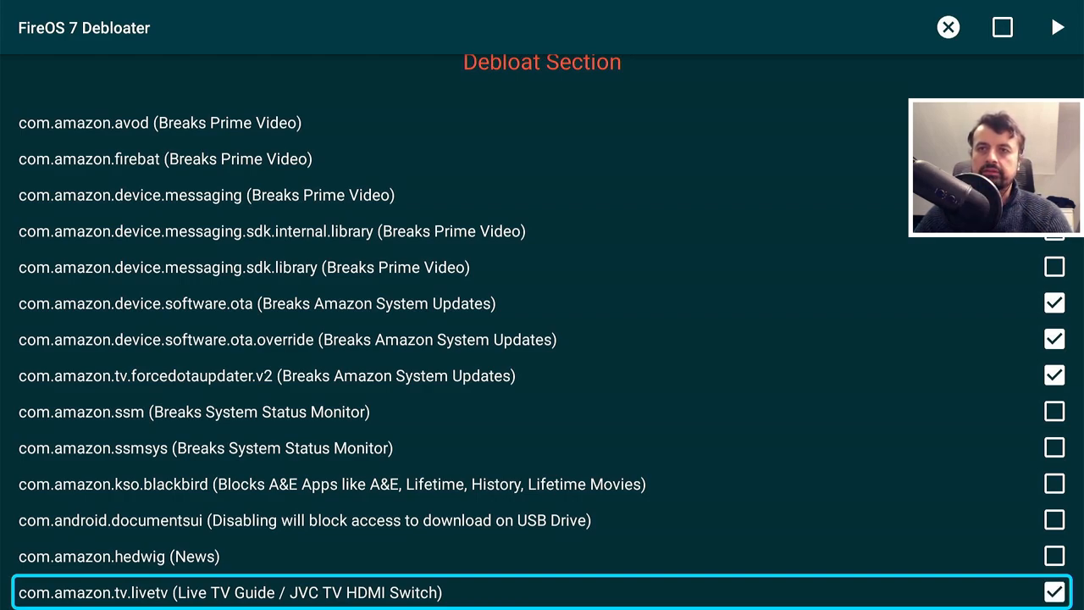
{"action": "left_click", "coordinate": [1057, 27]}
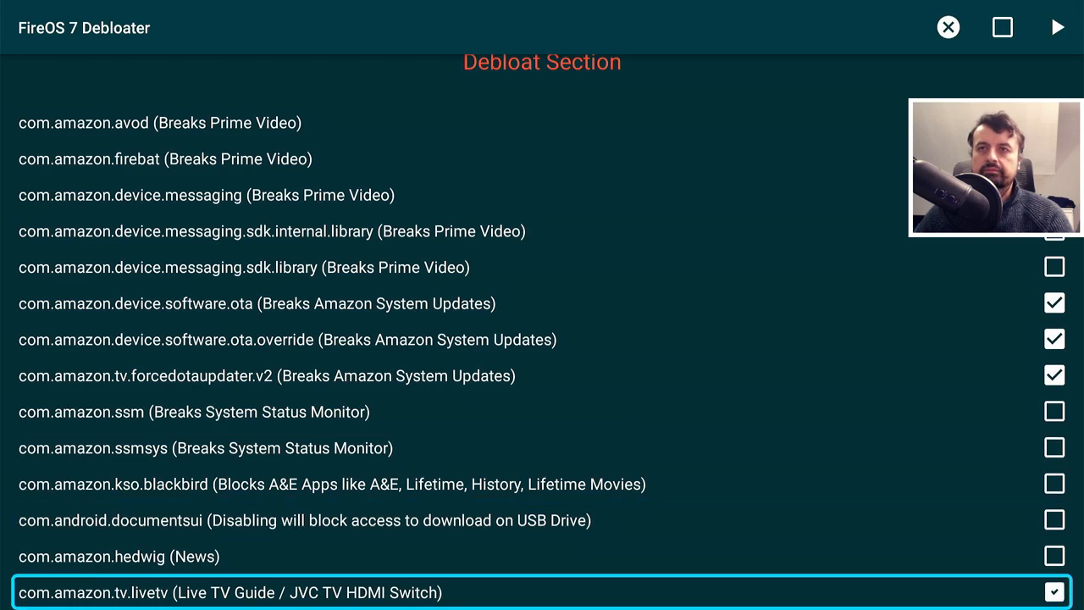
Step: Apply the changes, then untick tv.livetv so only the system-update packages stay disabled
{"action": "left_click", "coordinate": [1058, 27]}
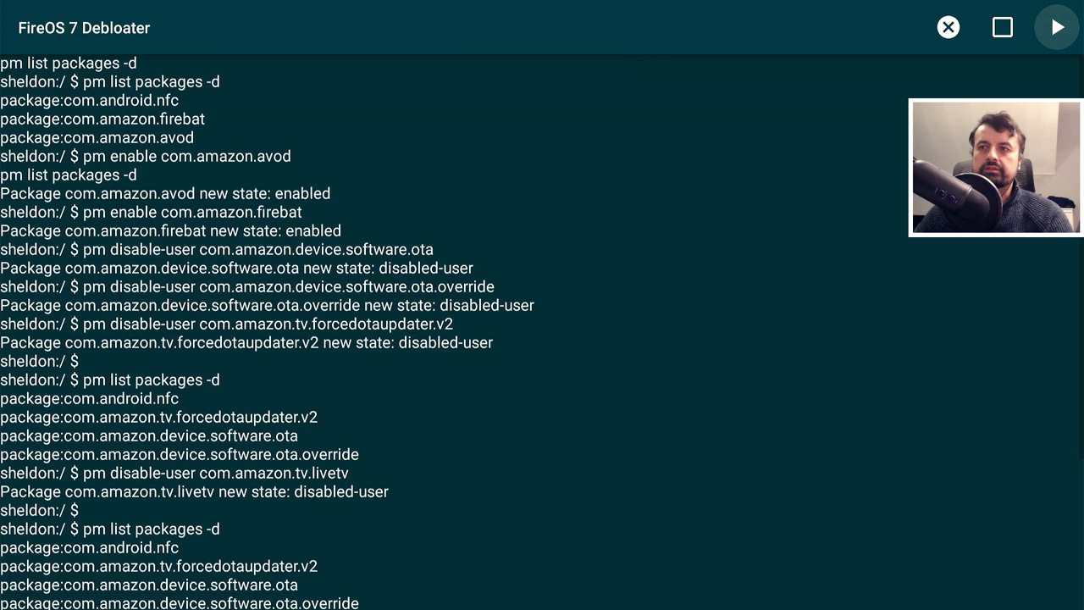
{"action": "scroll", "scroll_direction": "down", "scroll_amount": 3}
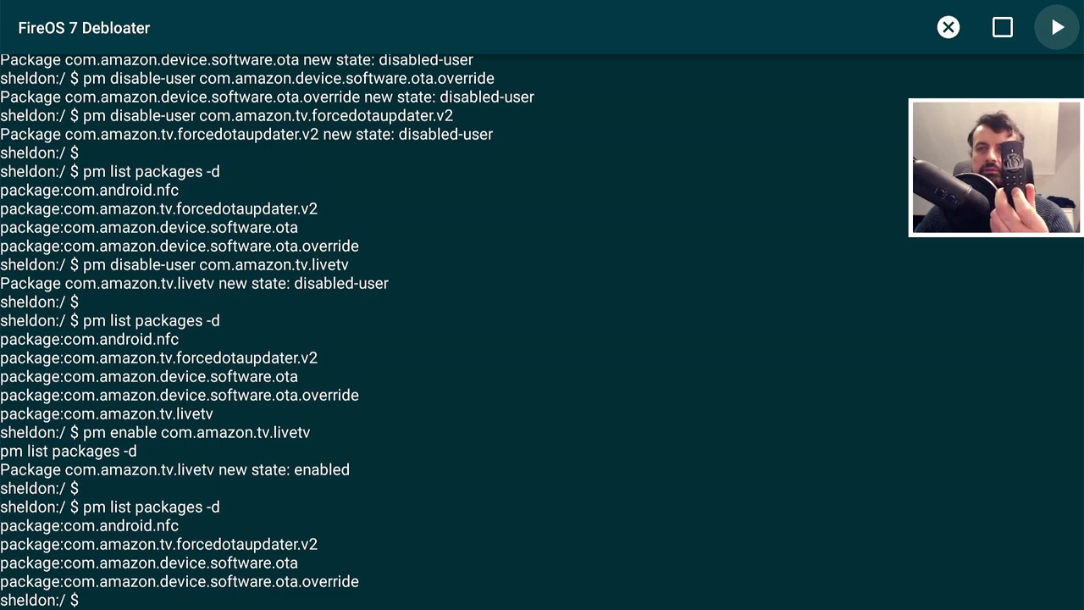
{"action": "left_click", "coordinate": [1057, 27]}
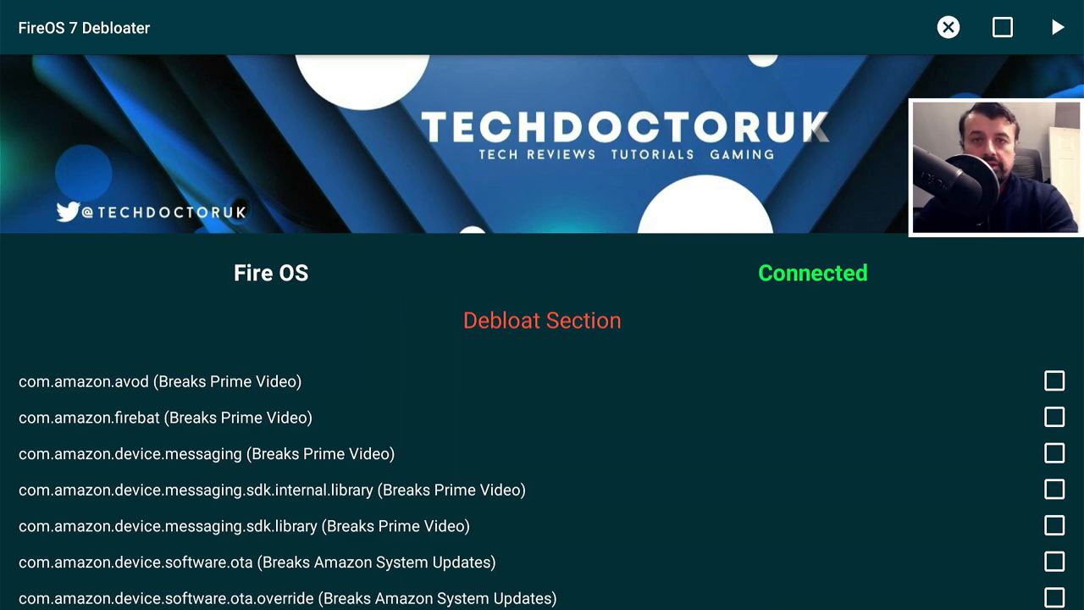
{"action": "left_click", "coordinate": [1054, 562]}
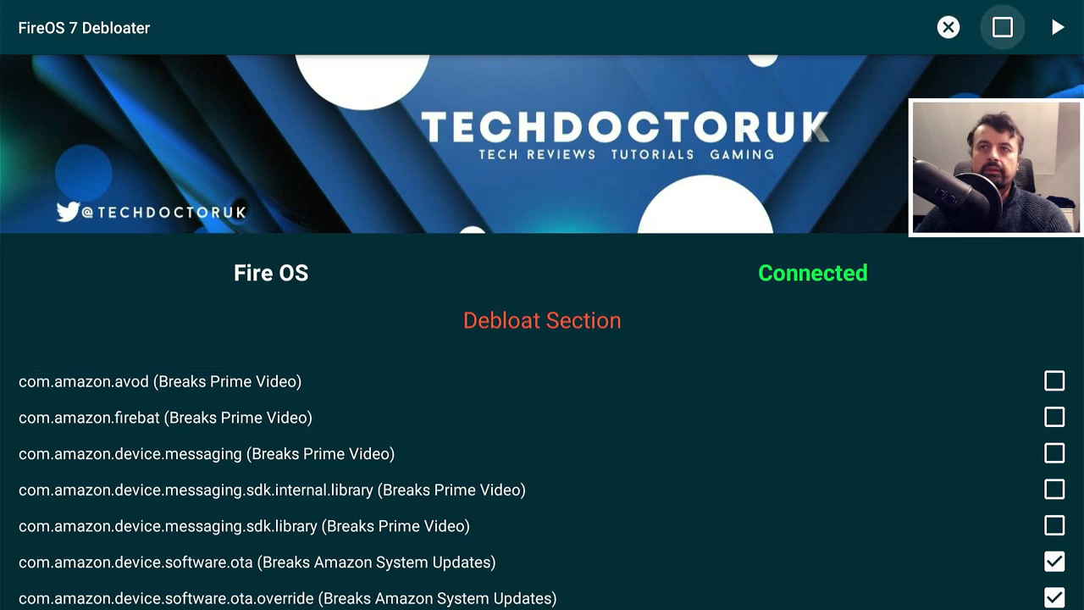
Step: Select all packages in the Debloat Section, from Prime Video down to News
{"action": "left_click", "coordinate": [1003, 27]}
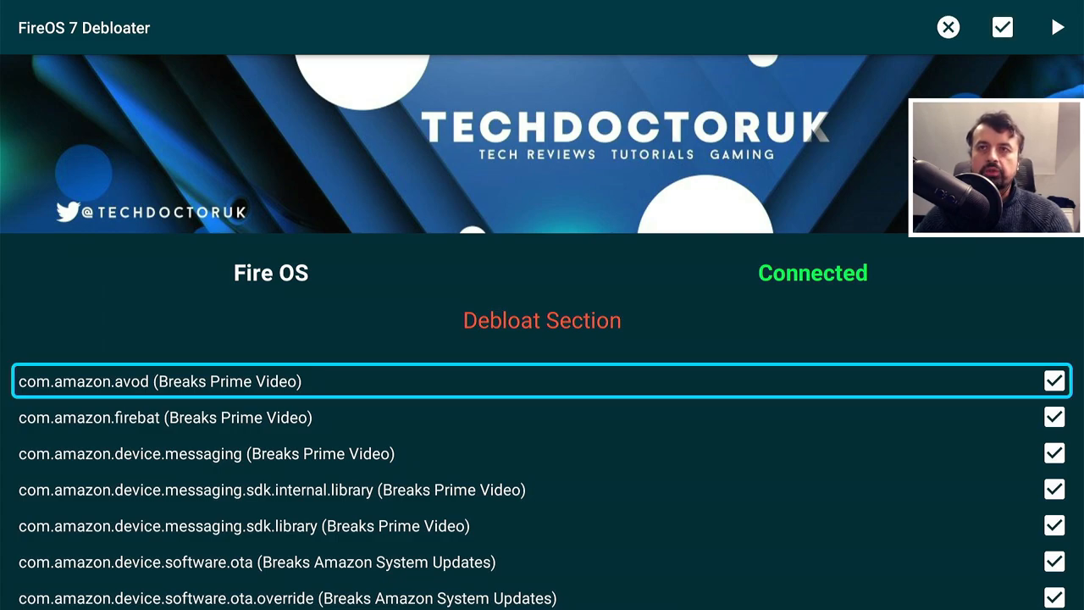
{"action": "scroll", "scroll_direction": "down", "scroll_amount": 3}
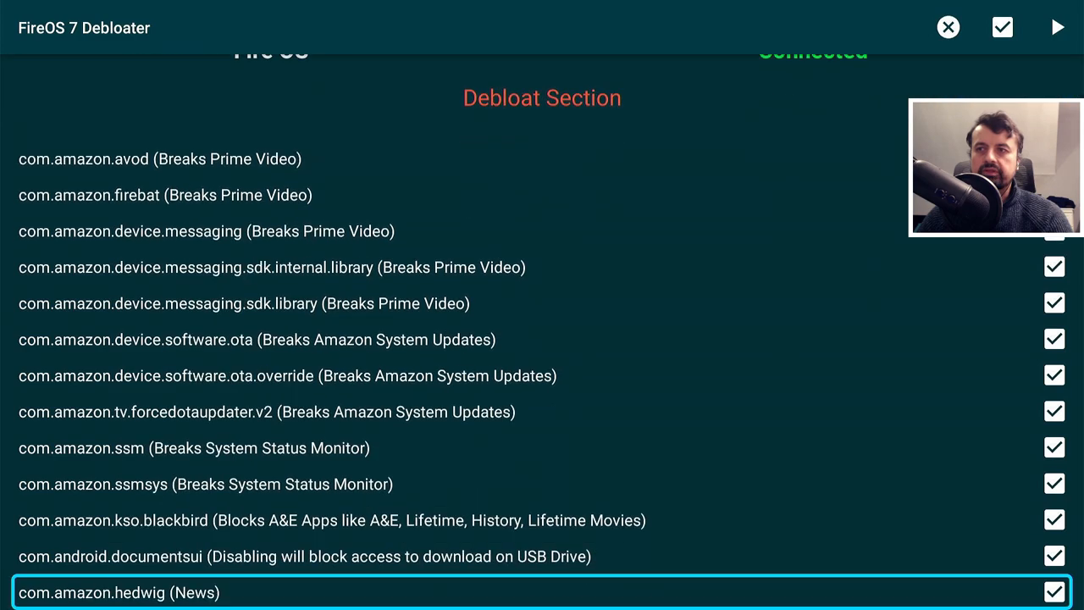
{"action": "scroll", "scroll_direction": "up", "scroll_amount": 3}
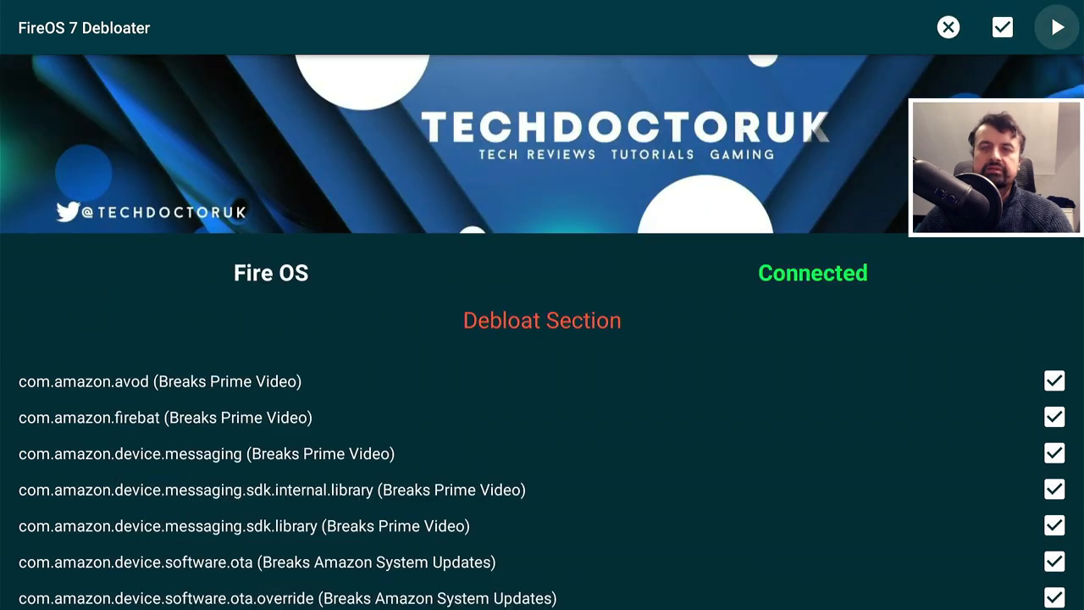
Step: Run pm disable-user on every marked Amazon package and review the disabled list
{"action": "left_click", "coordinate": [1057, 28]}
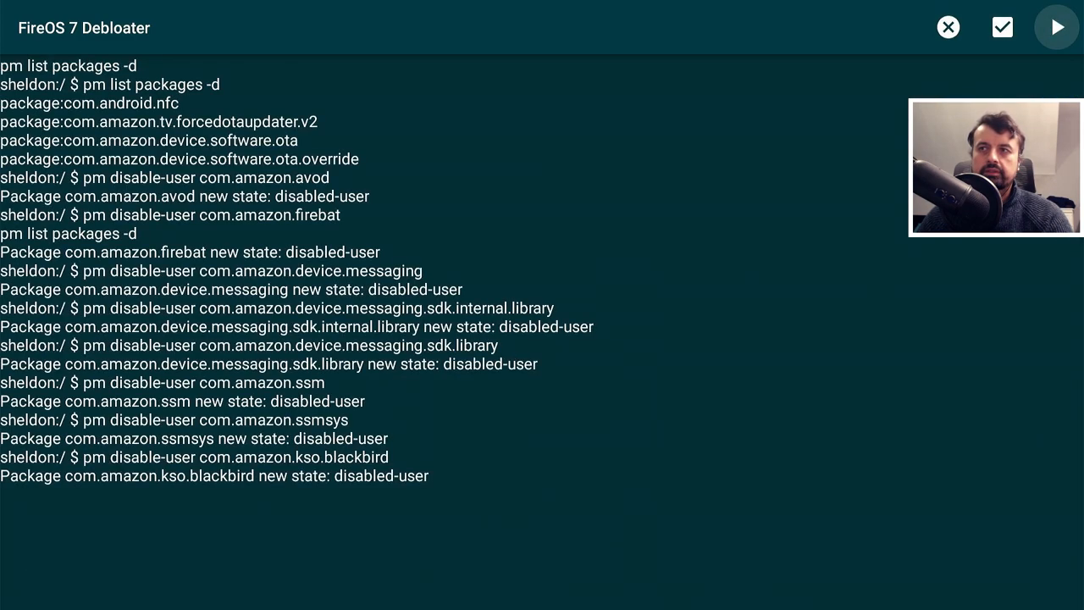
{"action": "scroll", "scroll_direction": "down", "scroll_amount": 3}
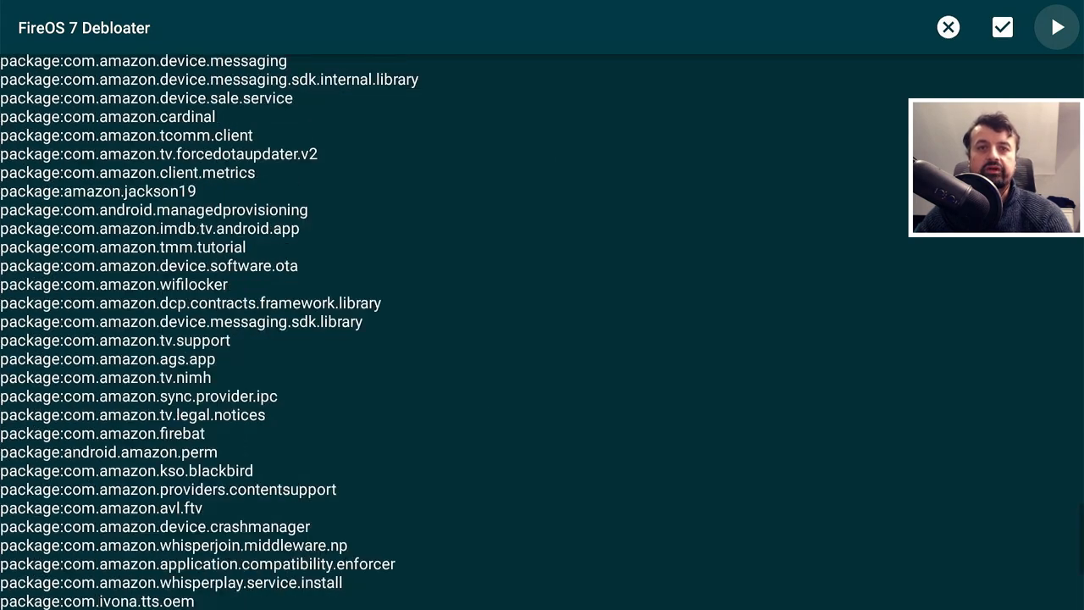
{"action": "scroll", "scroll_direction": "down", "scroll_amount": 3}
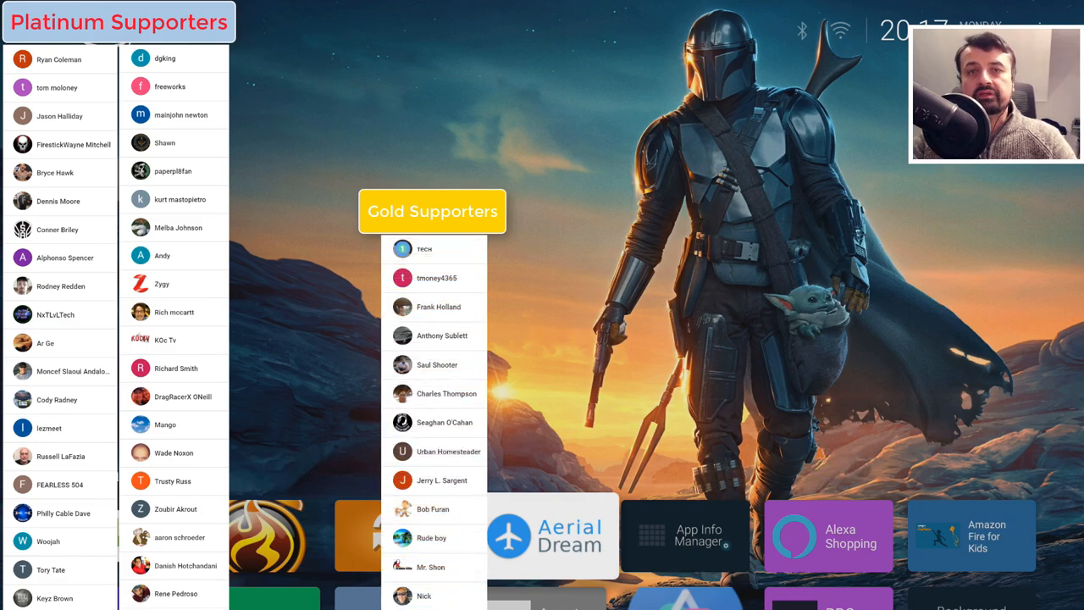
{"action": "left_click", "coordinate": [713, 27]}
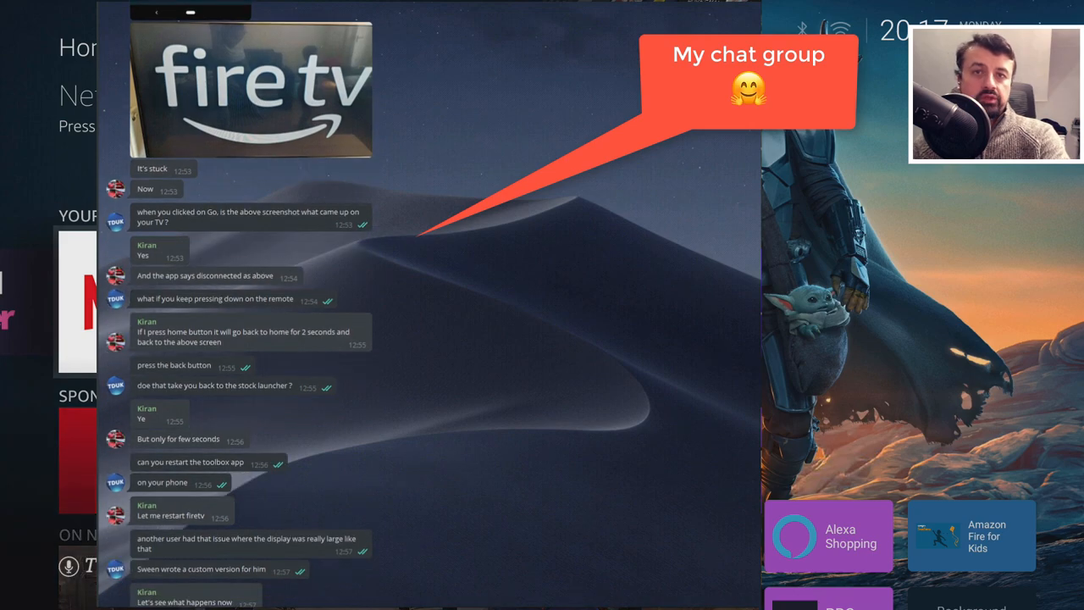
{"action": "scroll", "scroll_direction": "down", "scroll_amount": 3}
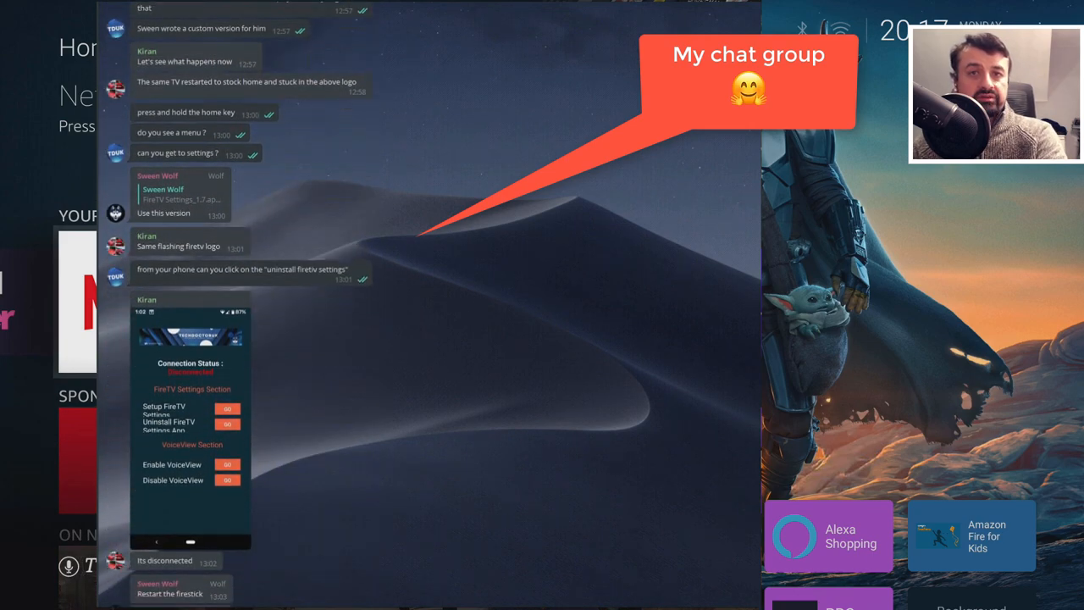
{"action": "scroll", "scroll_direction": "down", "scroll_amount": 3}
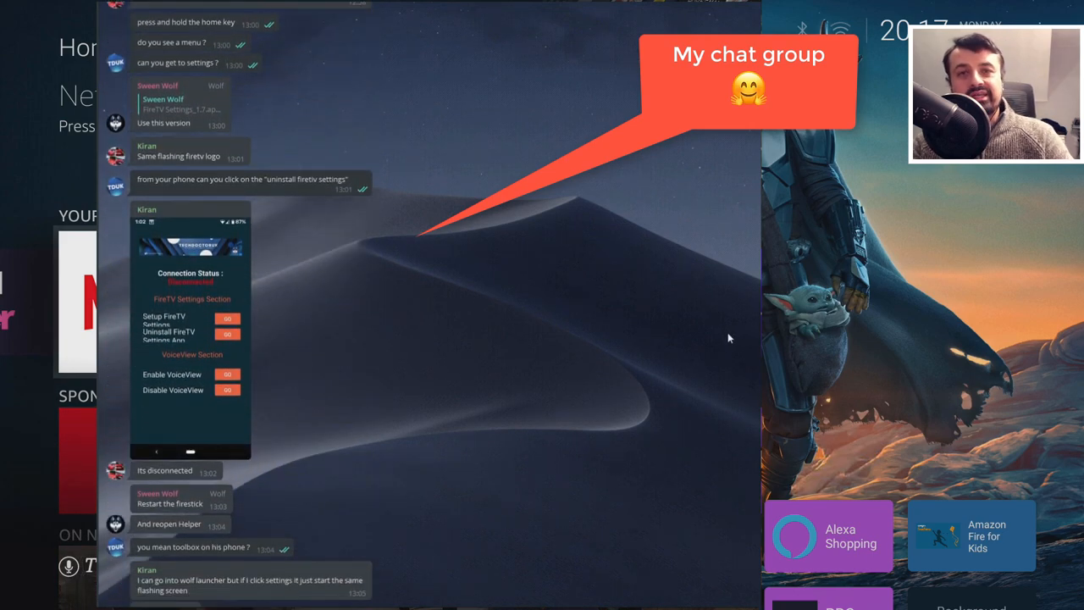
{"action": "scroll", "scroll_direction": "down", "scroll_amount": 3}
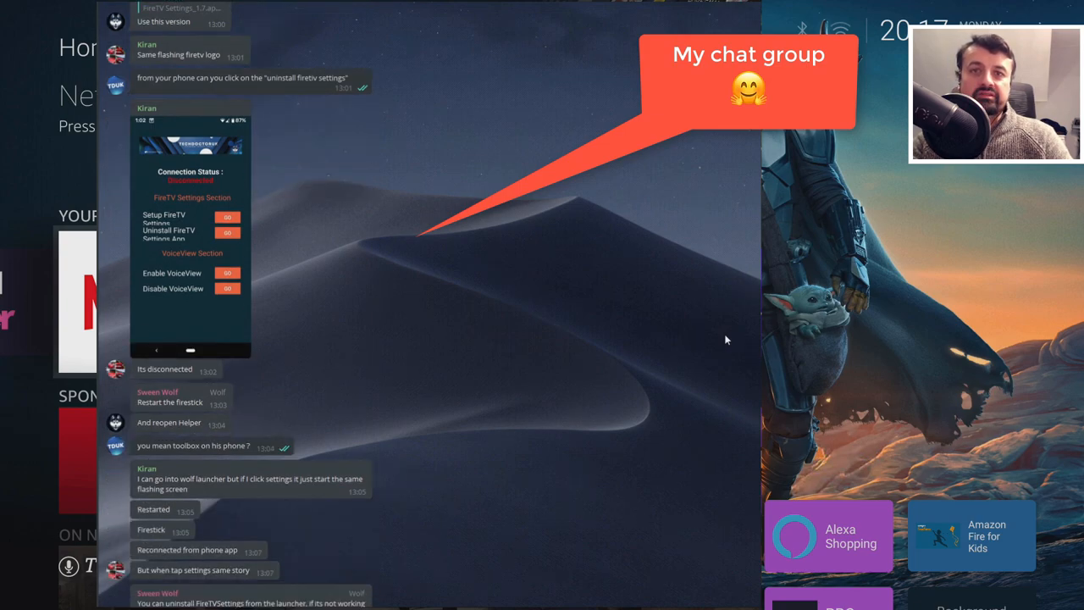
{"action": "scroll", "scroll_direction": "down", "scroll_amount": 3}
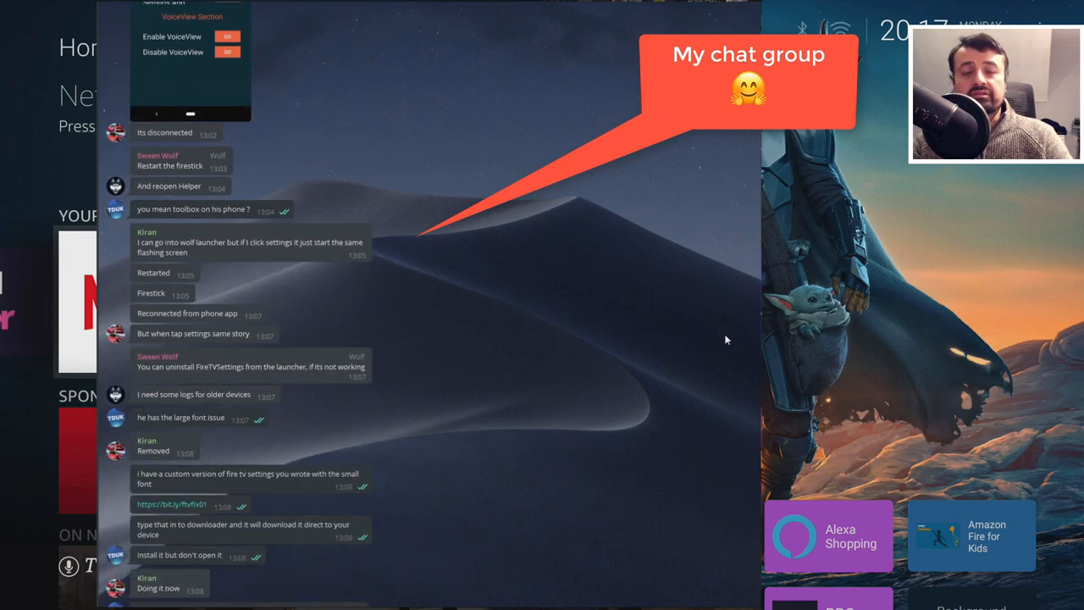
{"action": "scroll", "scroll_direction": "down", "scroll_amount": 3}
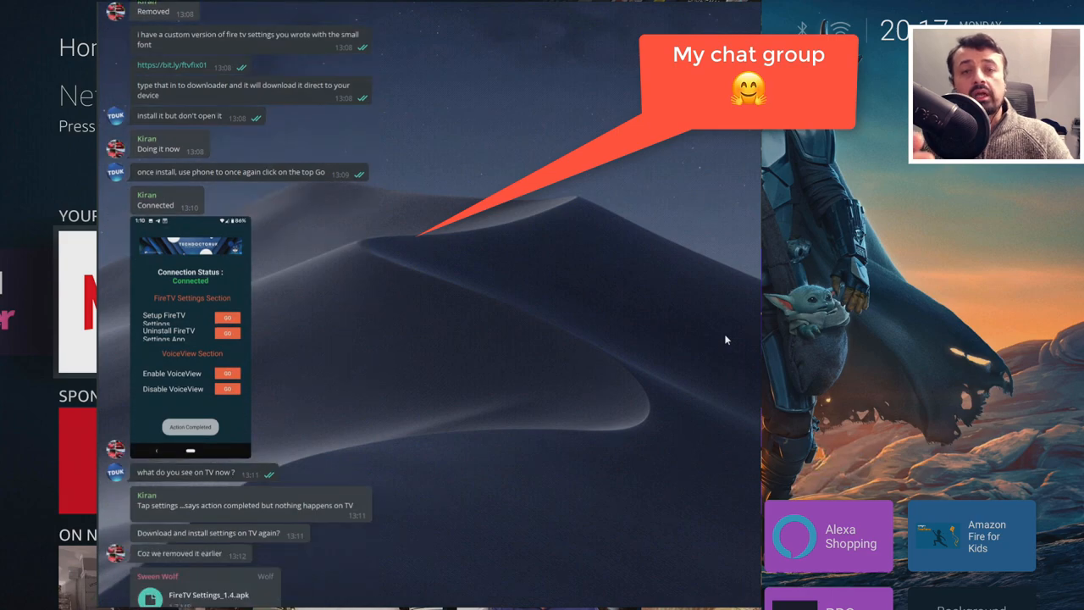
{"action": "scroll", "scroll_direction": "down", "scroll_amount": 3}
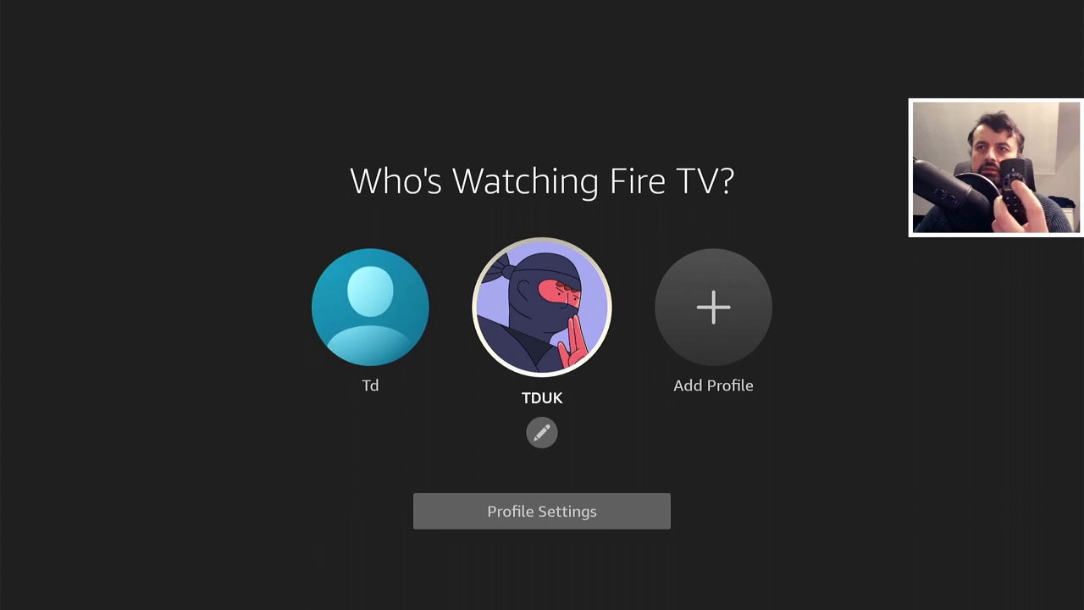
Step: Pick the viewer profile and launch FireOS 7 Debloater from the home screen
{"action": "left_click", "coordinate": [542, 306]}
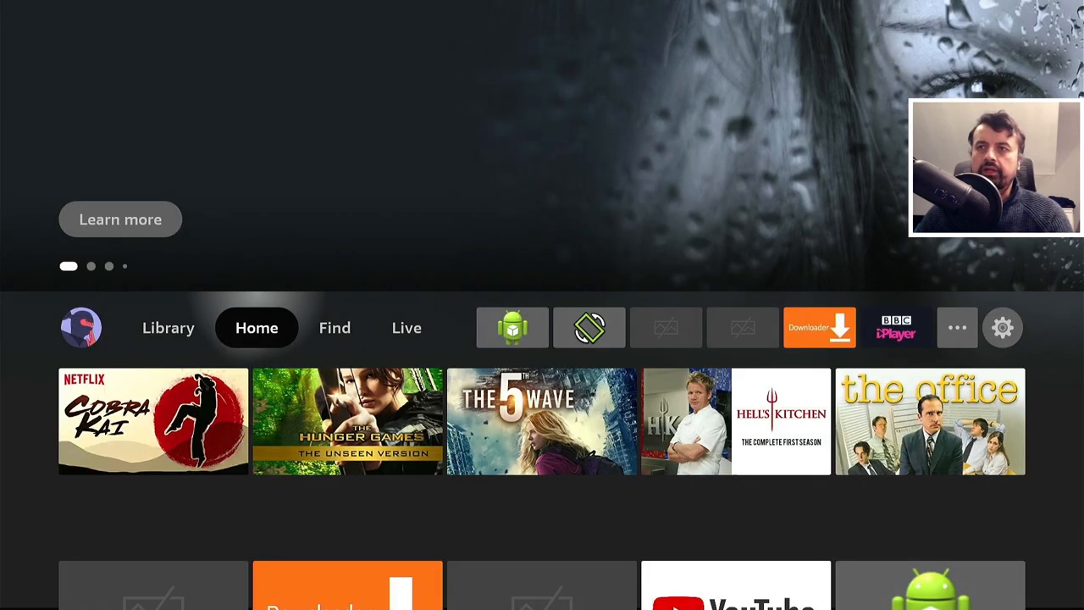
{"action": "left_click", "coordinate": [957, 328]}
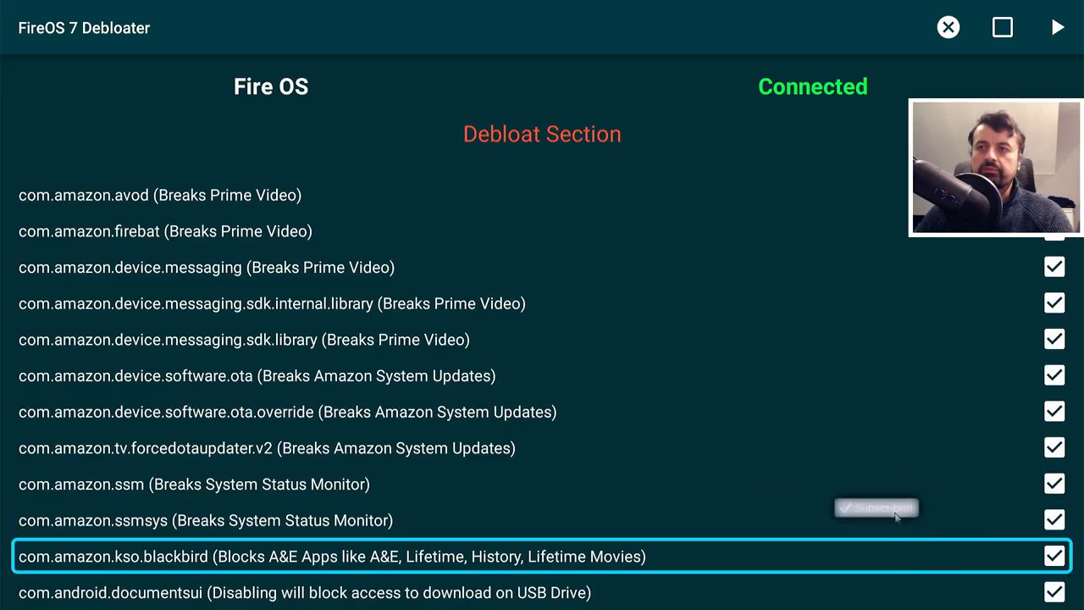
{"action": "scroll", "scroll_direction": "down", "scroll_amount": 3}
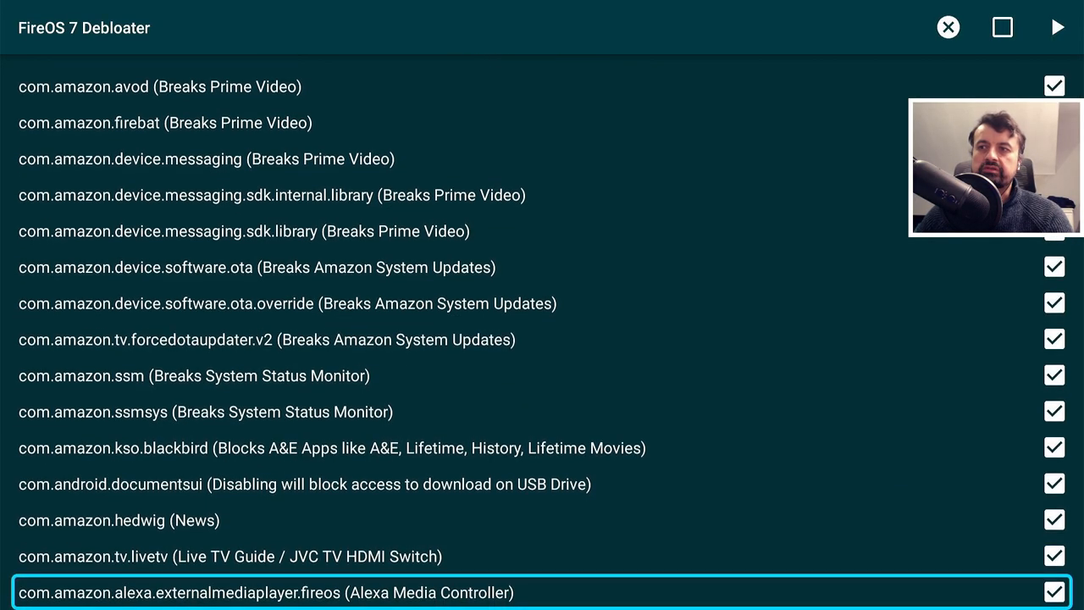
{"action": "scroll", "scroll_direction": "down", "scroll_amount": 3}
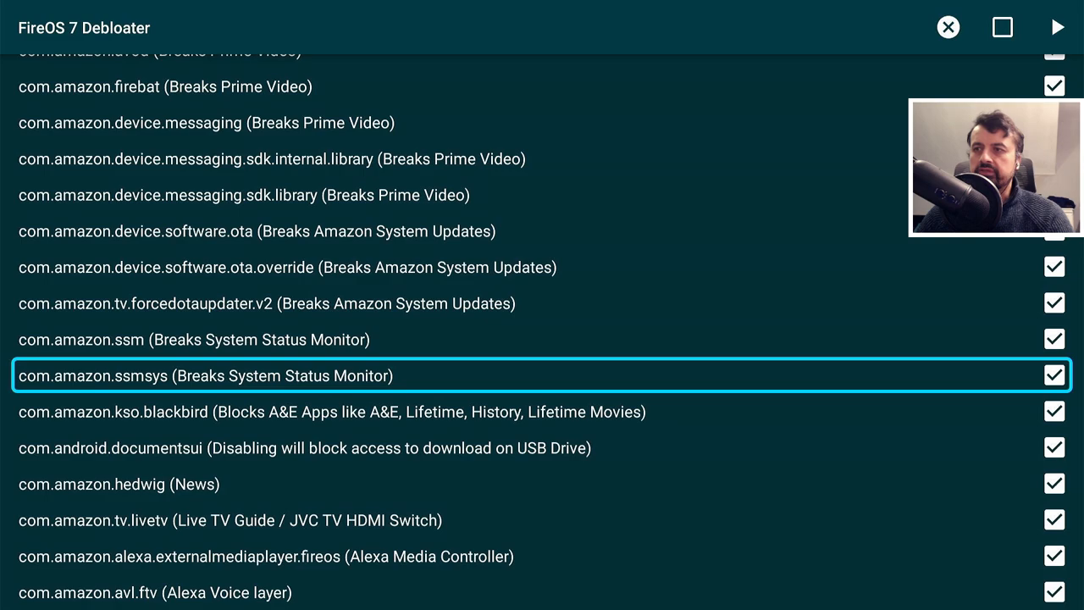
{"action": "scroll", "scroll_direction": "down", "scroll_amount": 3}
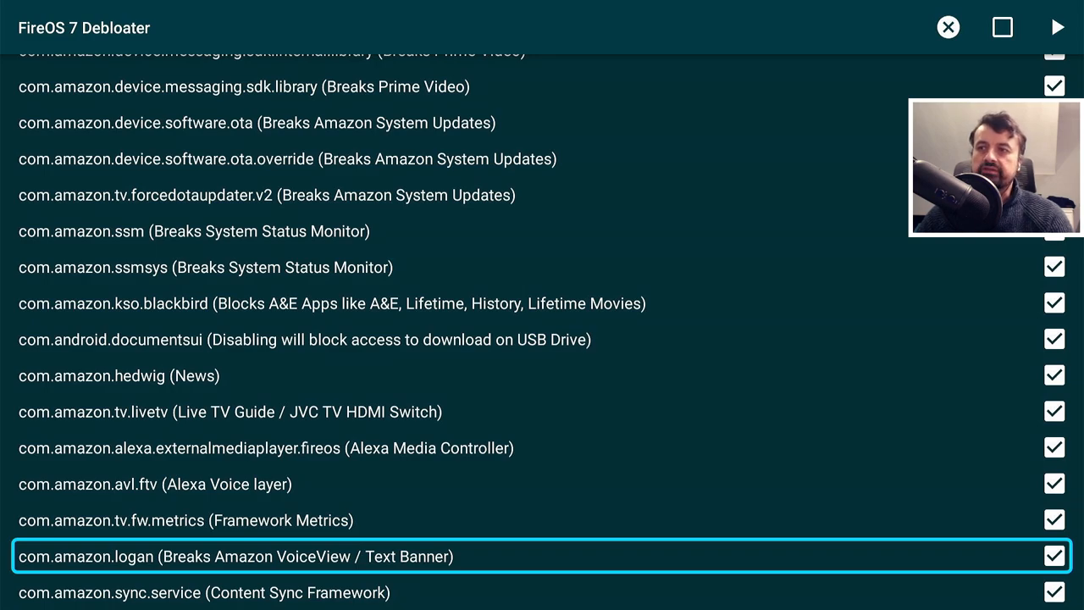
{"action": "scroll", "scroll_direction": "down", "scroll_amount": 3}
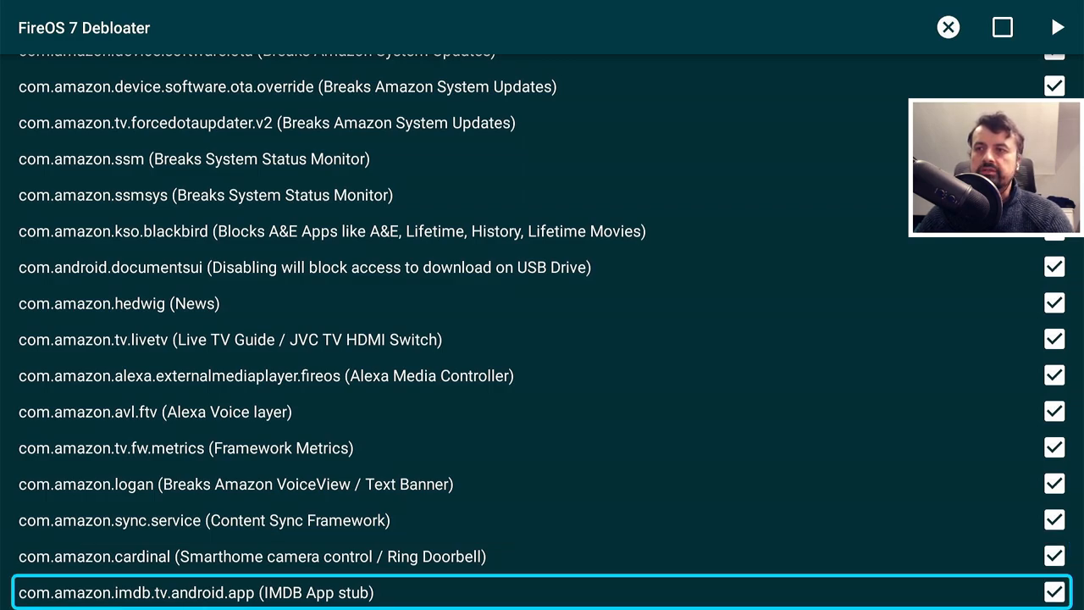
{"action": "scroll", "scroll_direction": "down", "scroll_amount": 3}
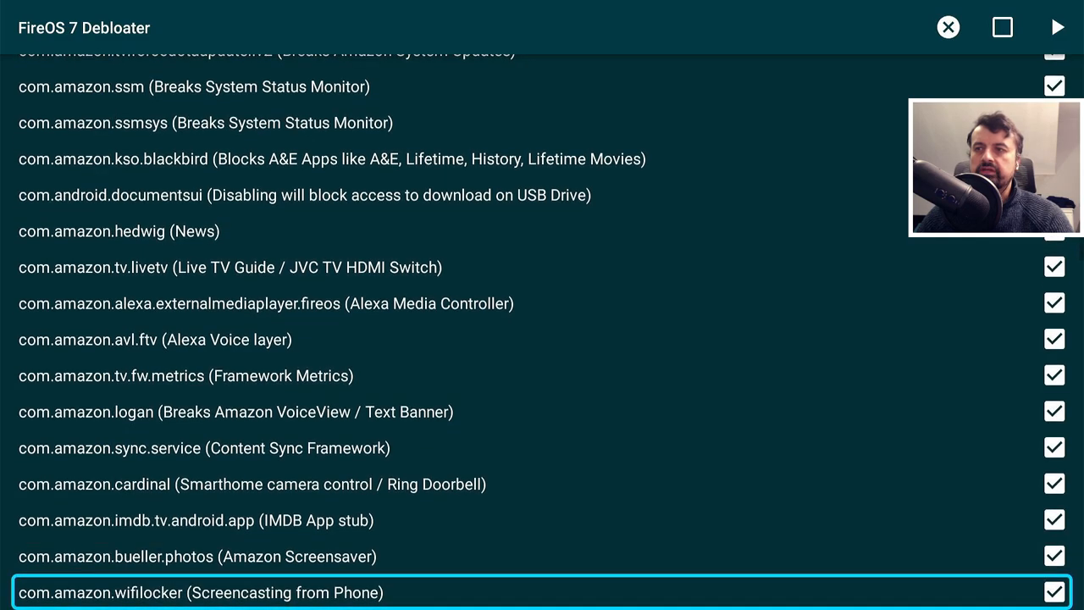
{"action": "scroll", "scroll_direction": "down", "scroll_amount": 3}
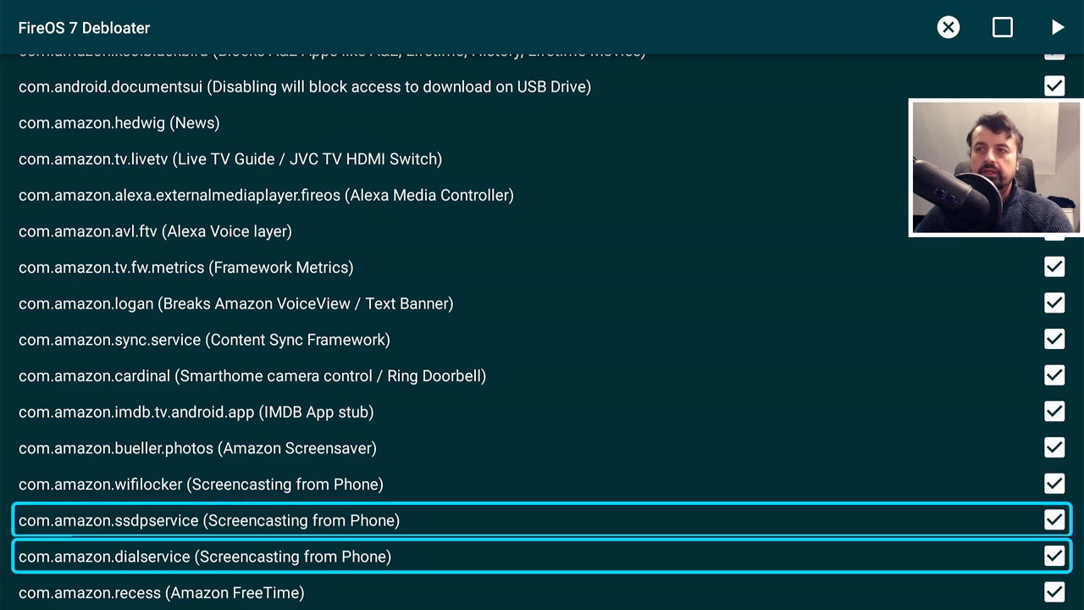
{"action": "scroll", "scroll_direction": "down", "scroll_amount": 3}
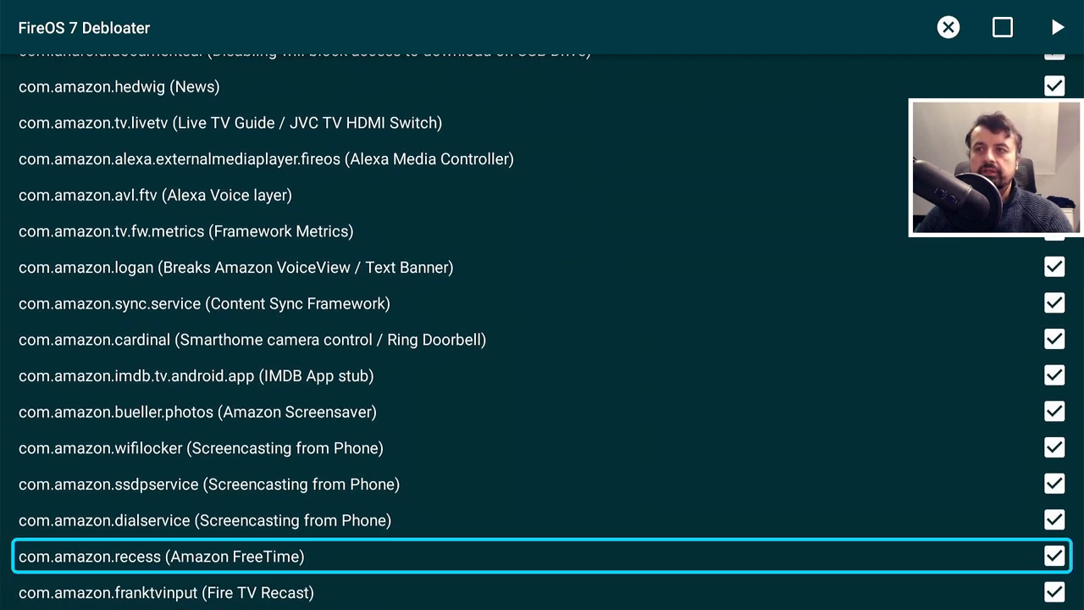
{"action": "scroll", "scroll_direction": "down", "scroll_amount": 3}
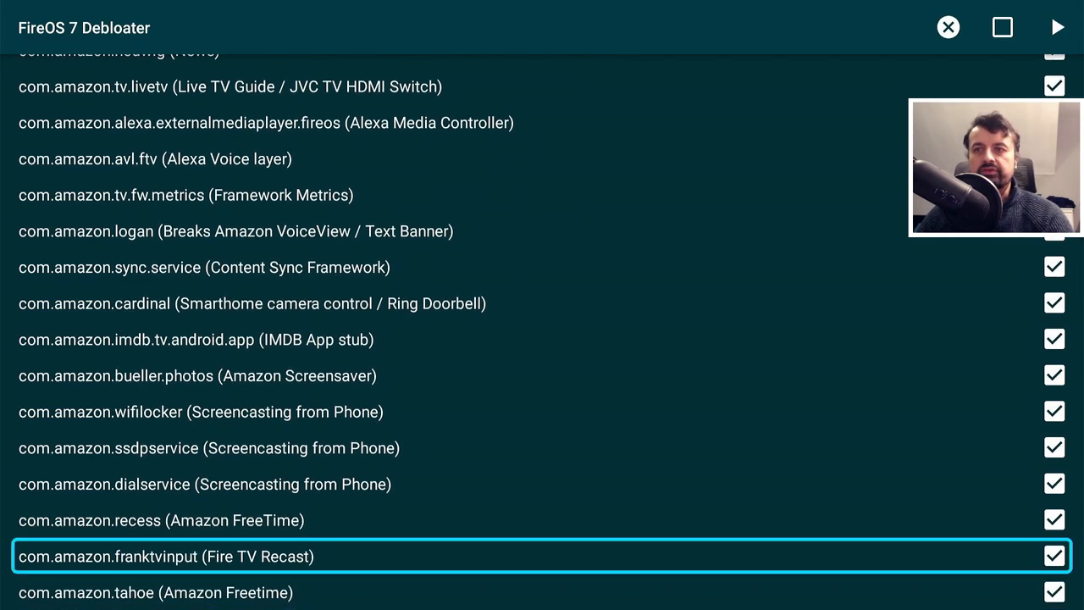
{"action": "scroll", "scroll_direction": "down", "scroll_amount": 3}
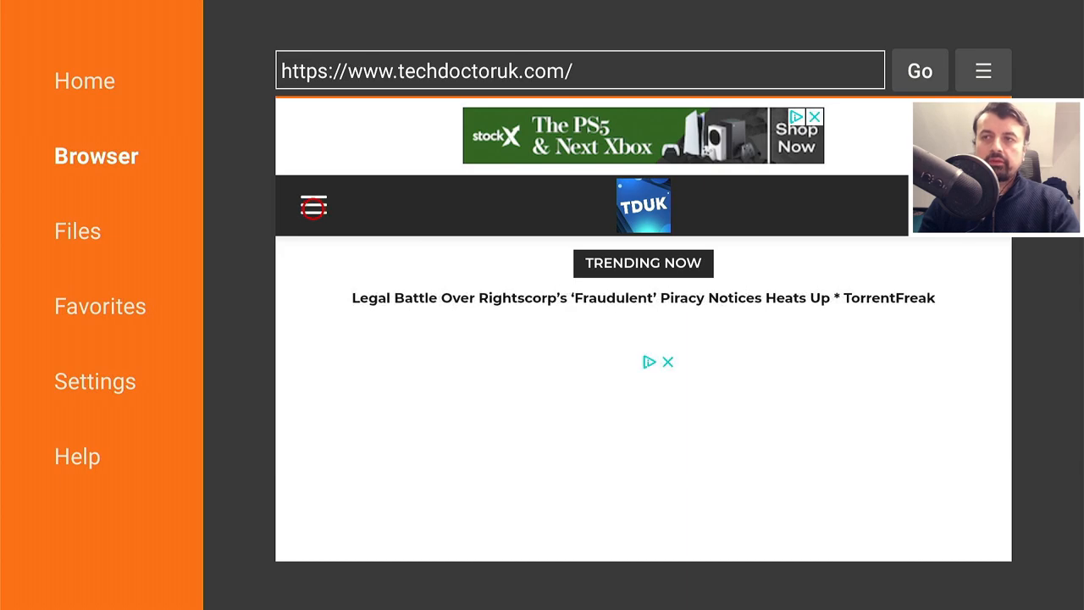
Step: Go to the Fire TV debloat tool article via the site menu and reach 'Software needed'
{"action": "left_click", "coordinate": [313, 207]}
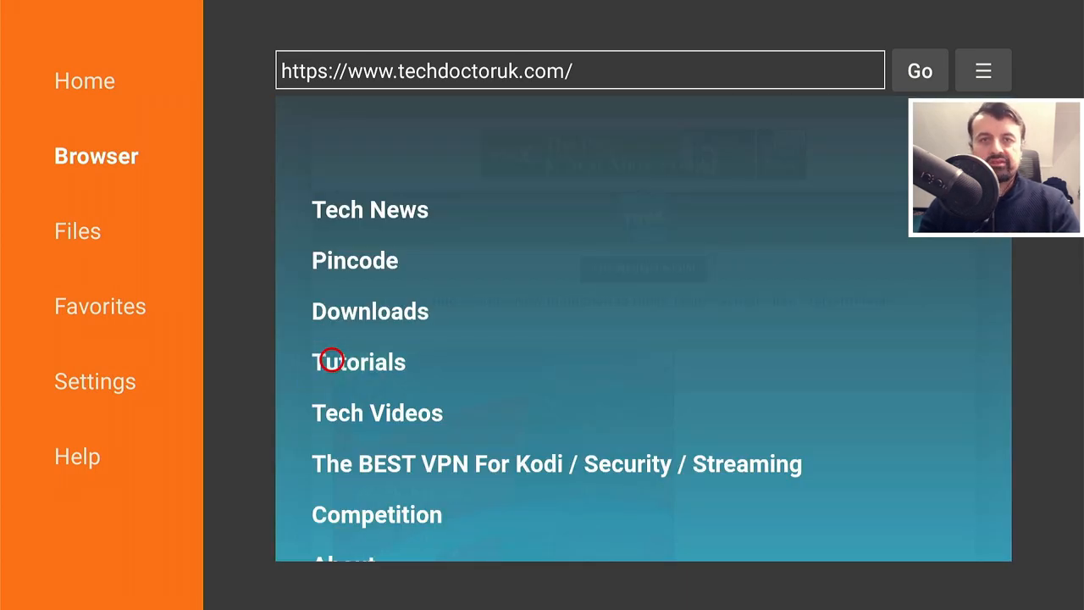
{"action": "left_click", "coordinate": [357, 363]}
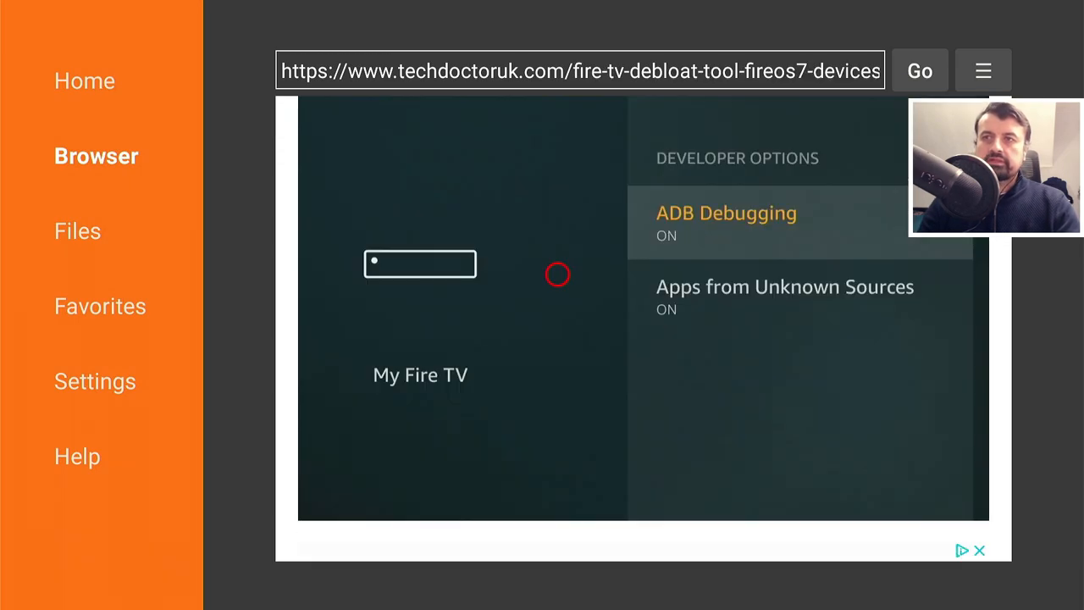
{"action": "scroll", "scroll_direction": "down", "scroll_amount": 3}
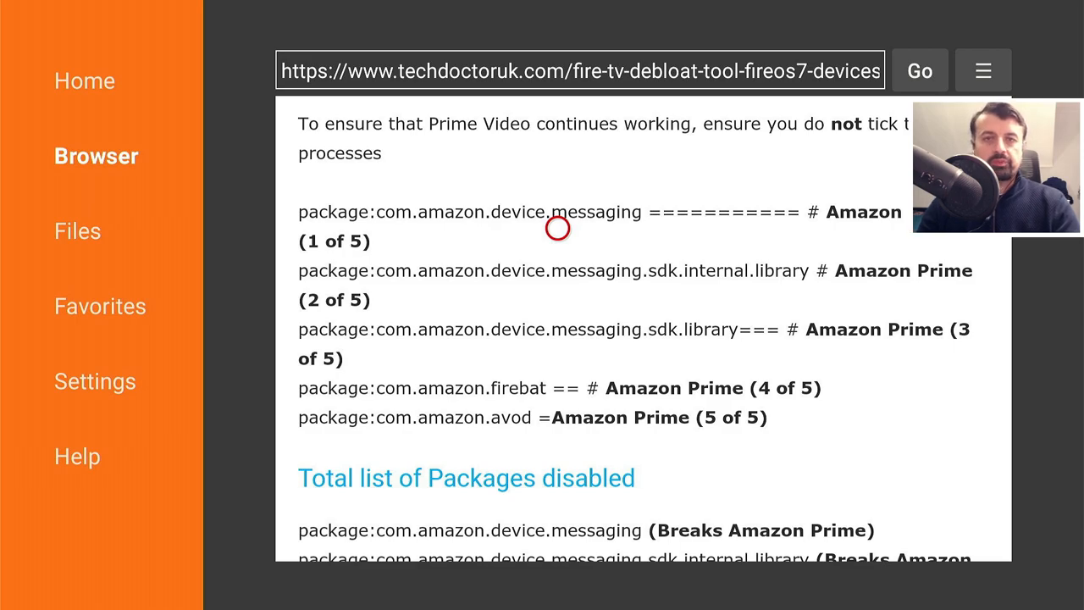
{"action": "scroll", "scroll_direction": "down", "scroll_amount": 3}
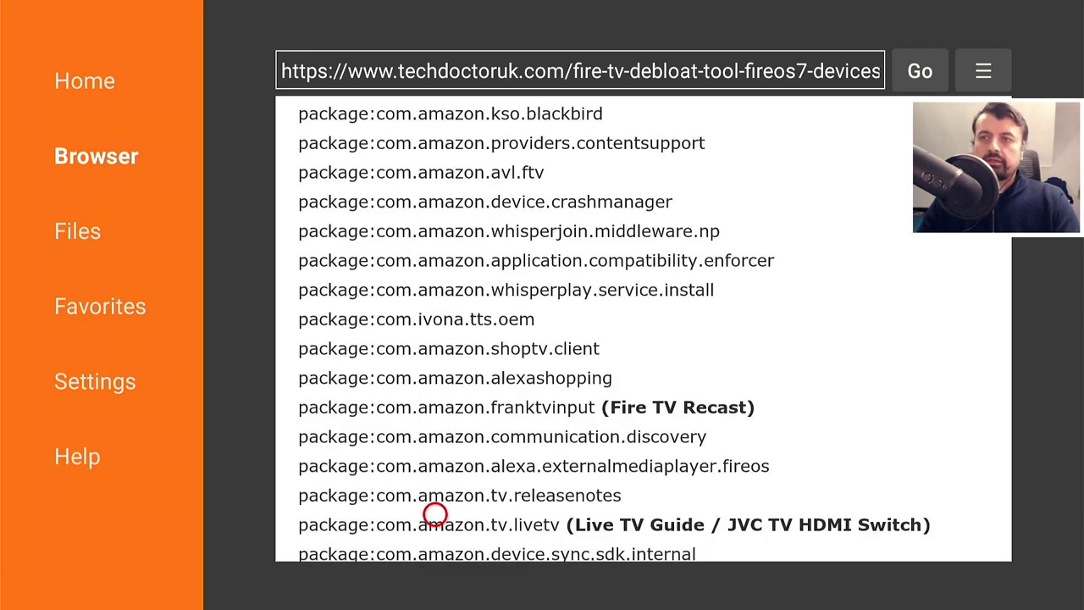
{"action": "scroll", "scroll_direction": "down", "scroll_amount": 3}
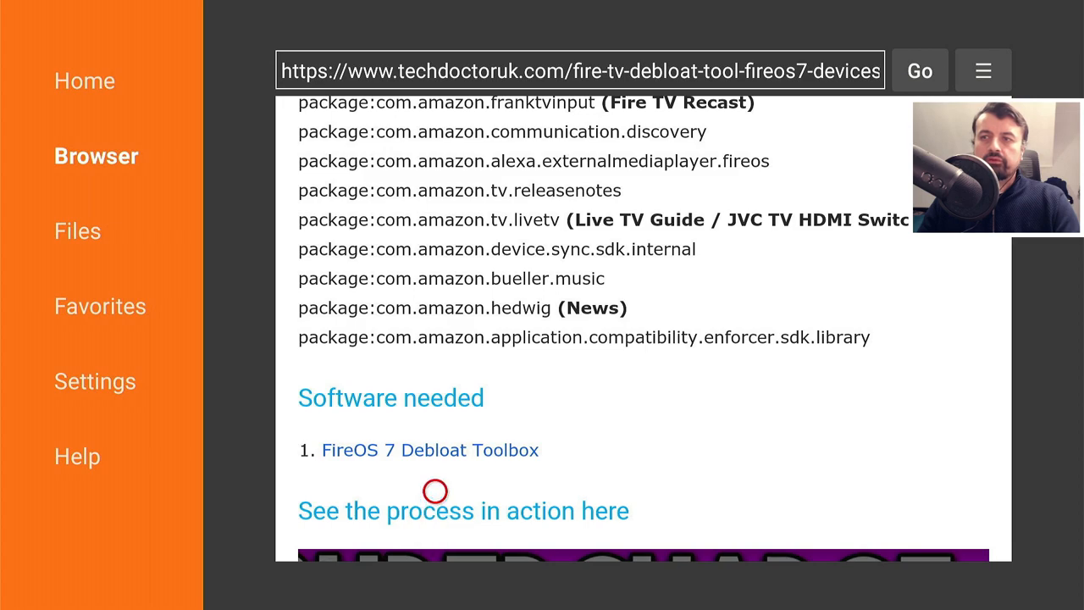
{"action": "mouse_move", "coordinate": [434, 464]}
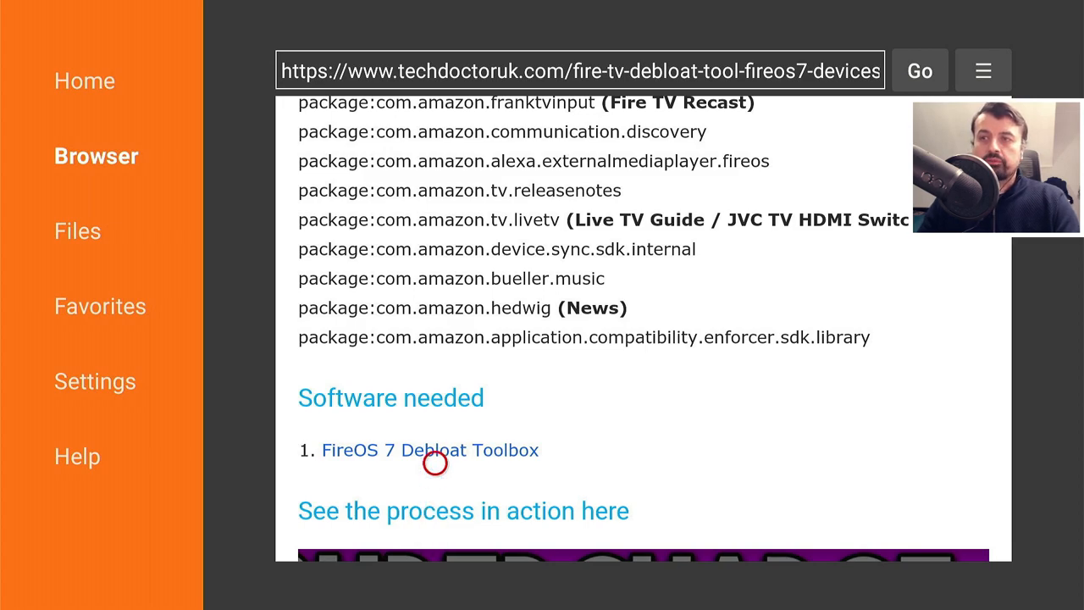
Step: Download the FireOS 7 Debloat Toolbox from its page and install it as an update
{"action": "left_click", "coordinate": [430, 451]}
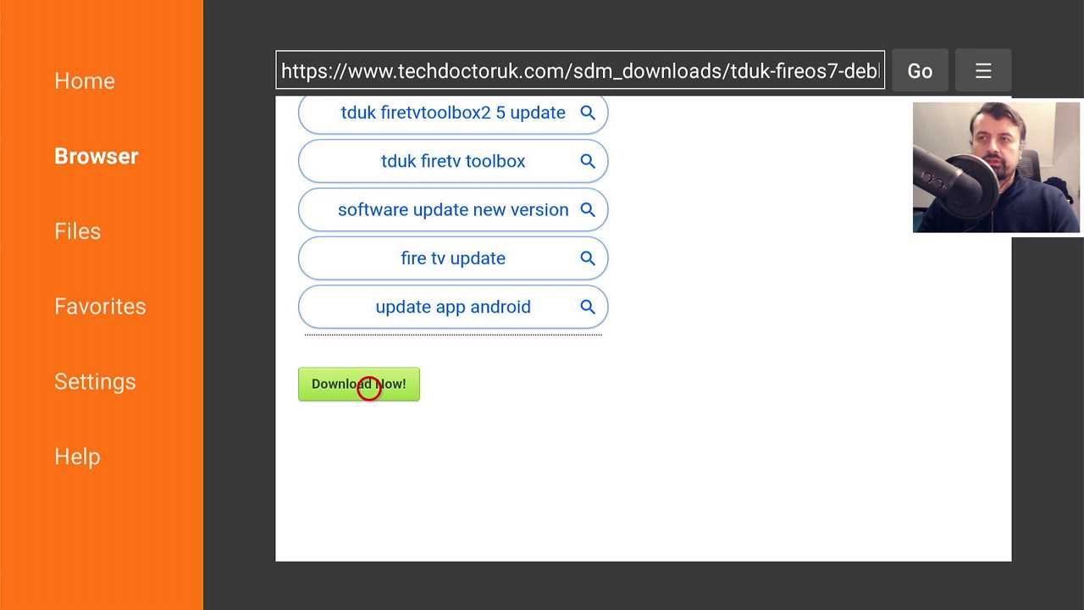
{"action": "left_click", "coordinate": [359, 383]}
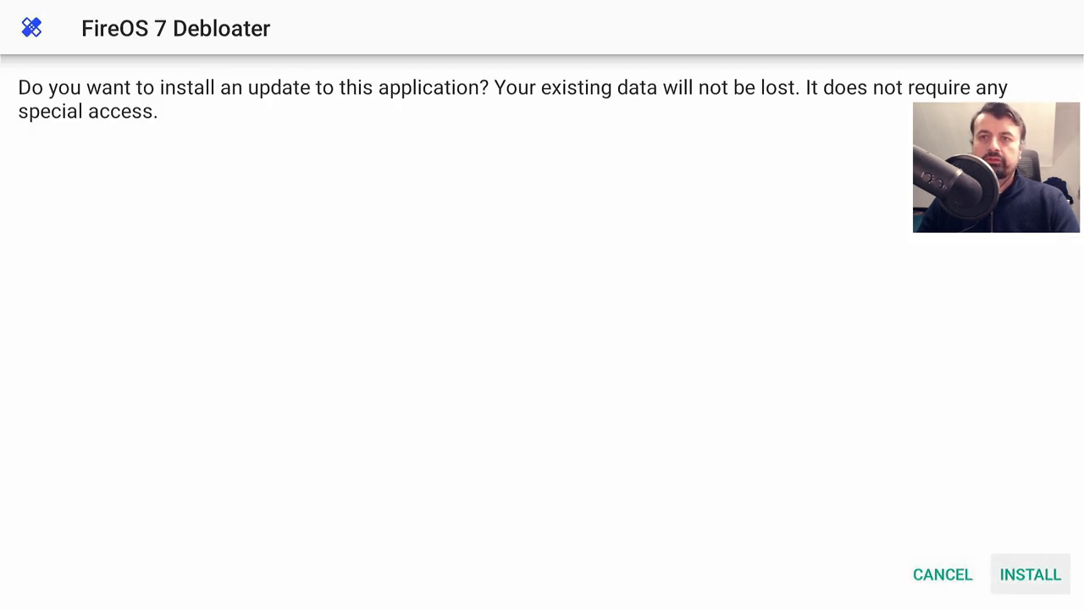
{"action": "left_click", "coordinate": [1030, 574]}
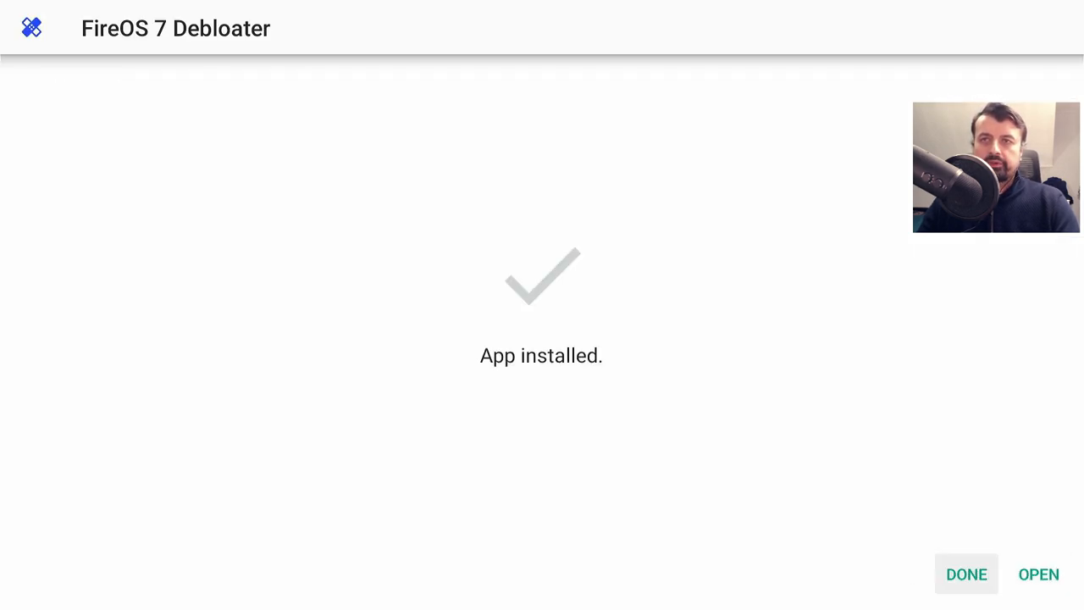